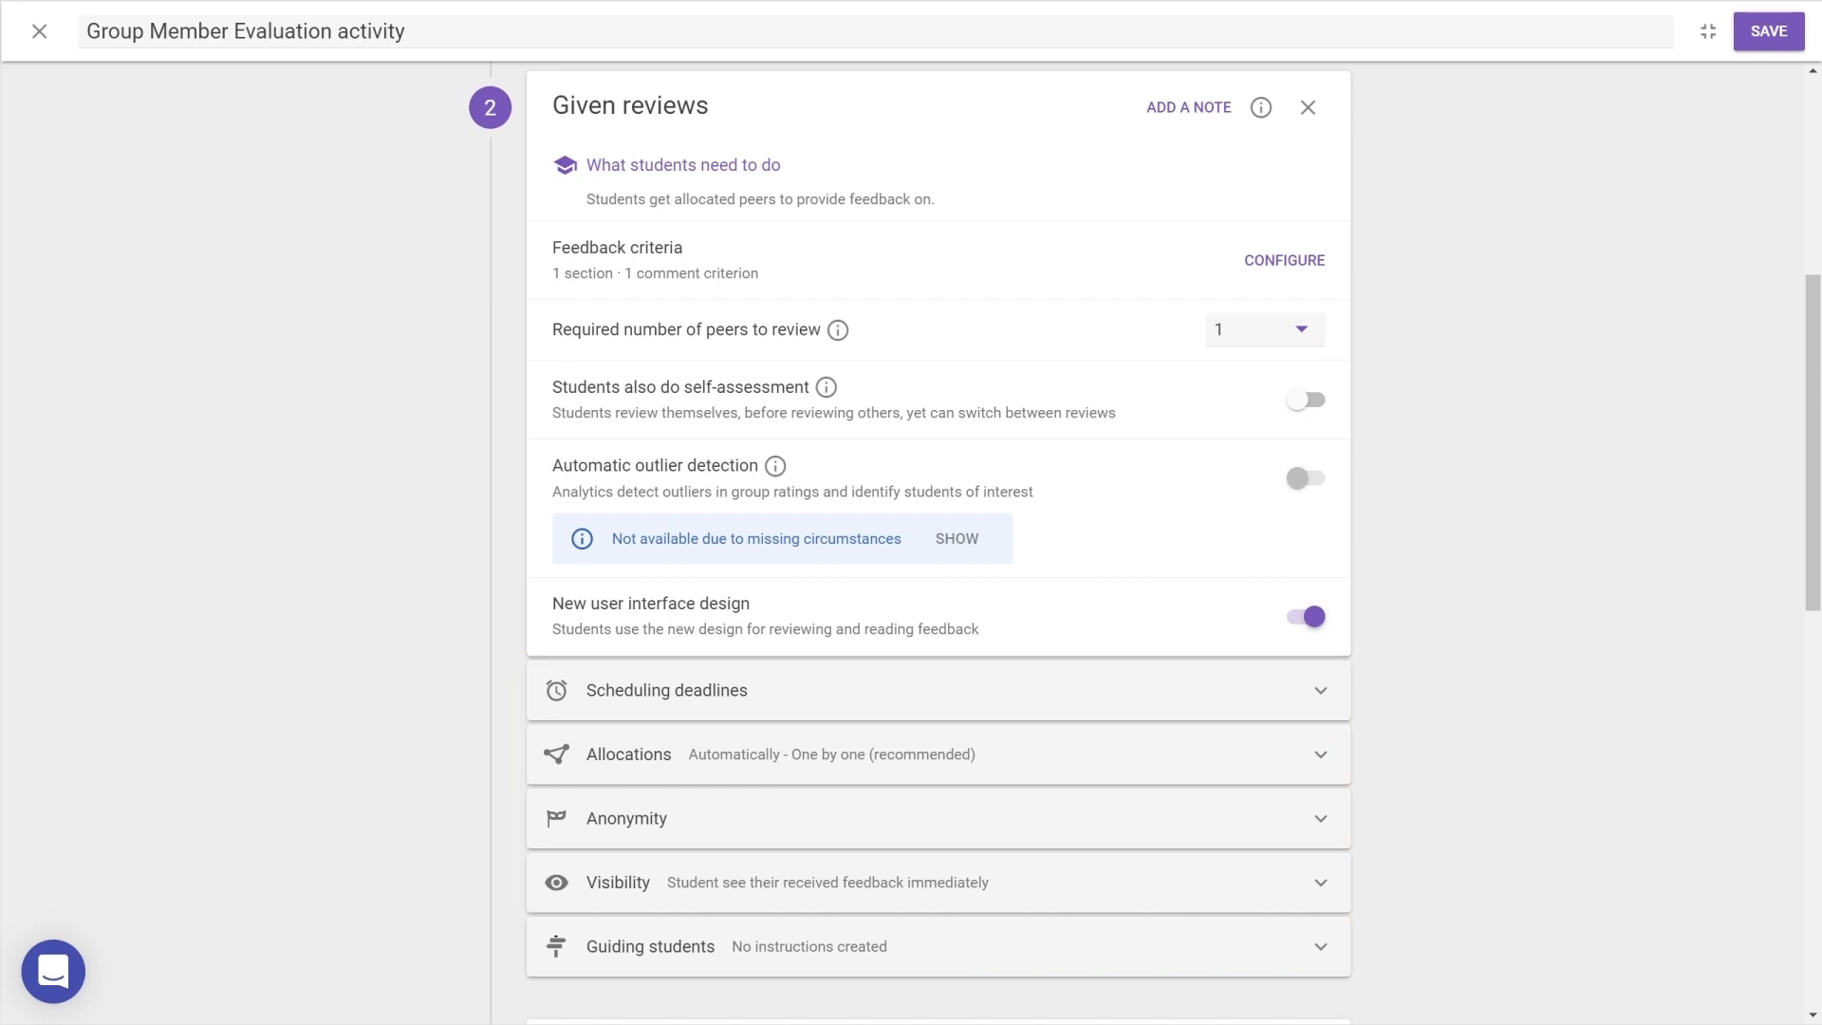
Make the task close after a certain date and pick January 31 as the feedback deadline
{"action": "left_click", "coordinate": [667, 689]}
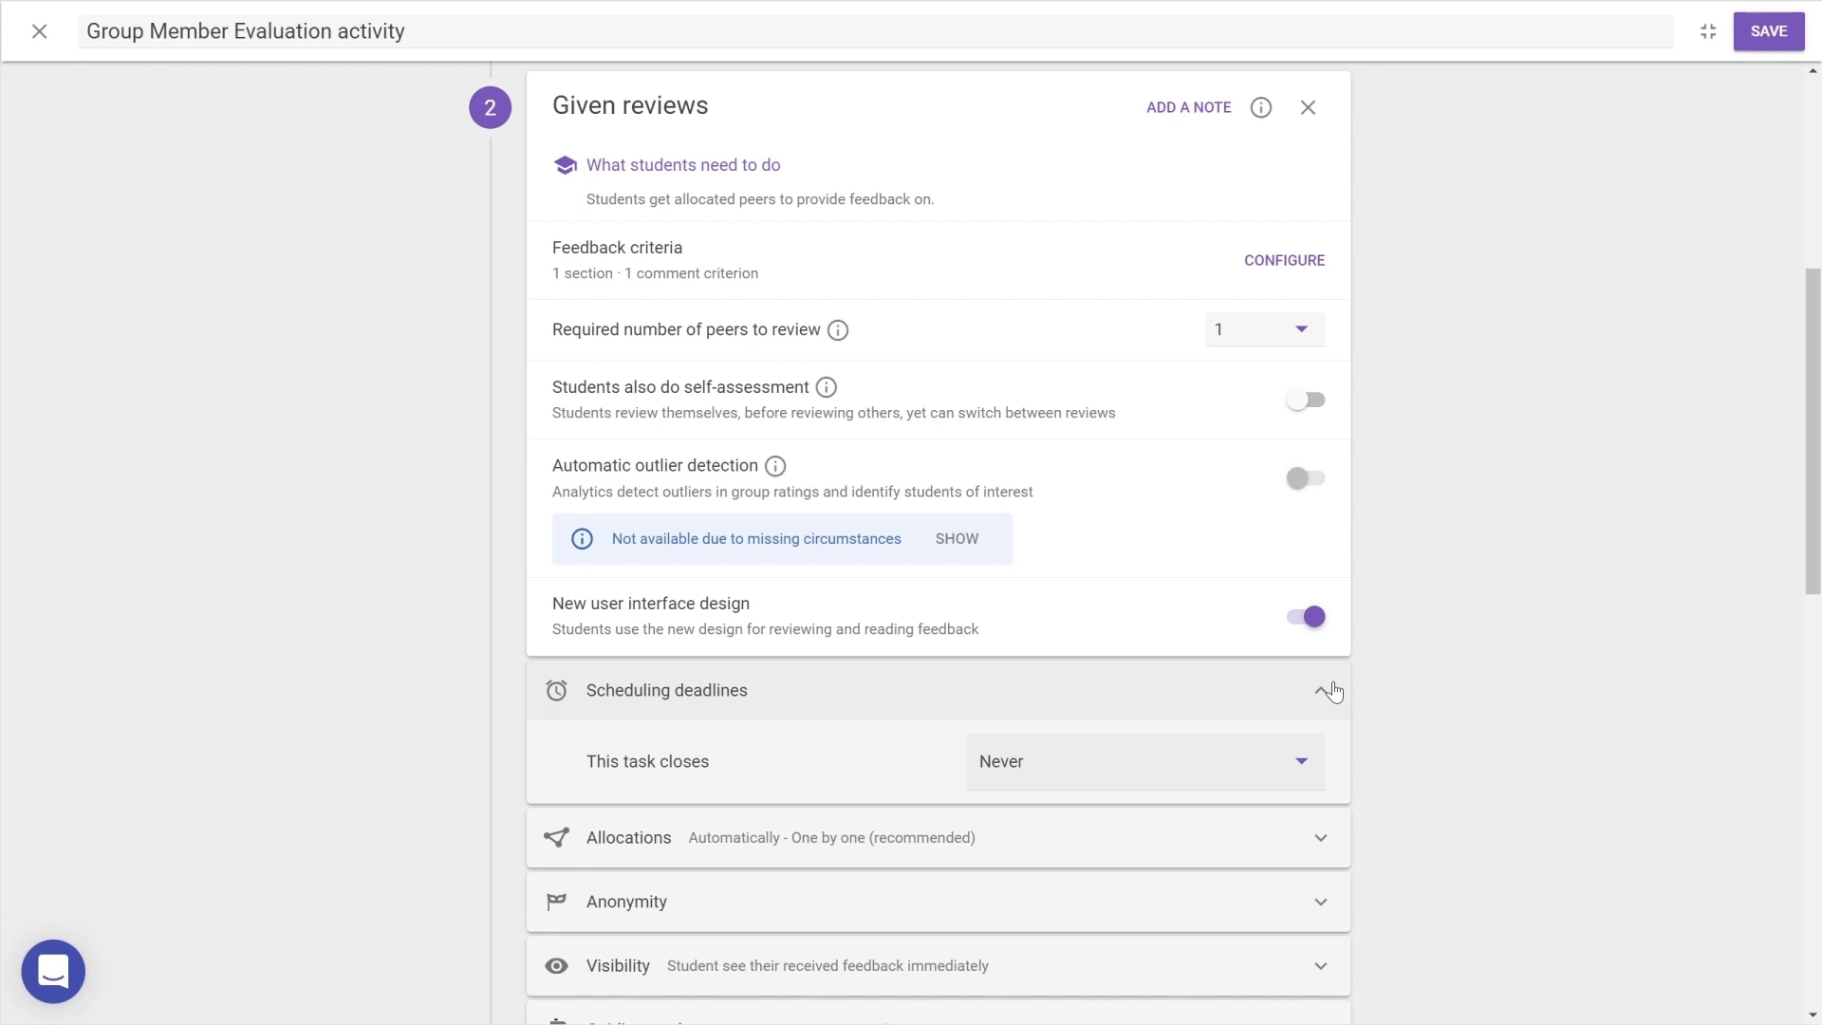
{"action": "left_click", "coordinate": [1145, 761]}
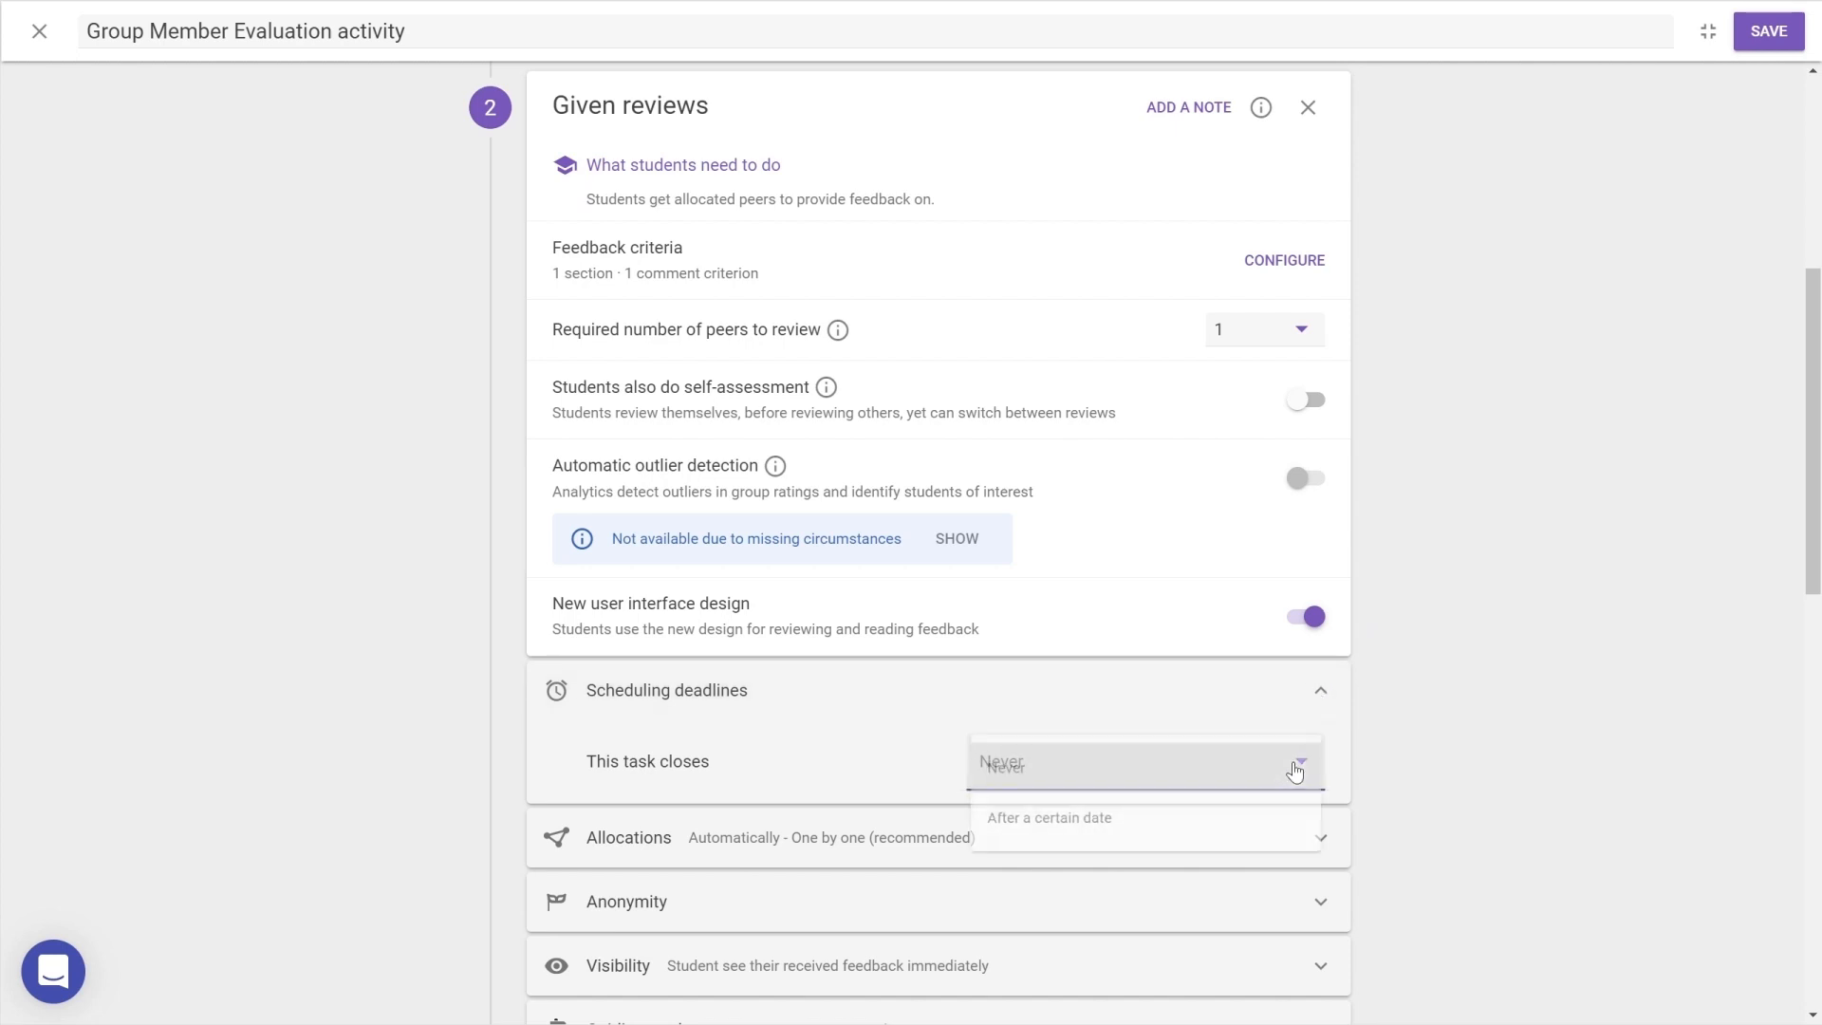
{"action": "left_click", "coordinate": [1048, 816]}
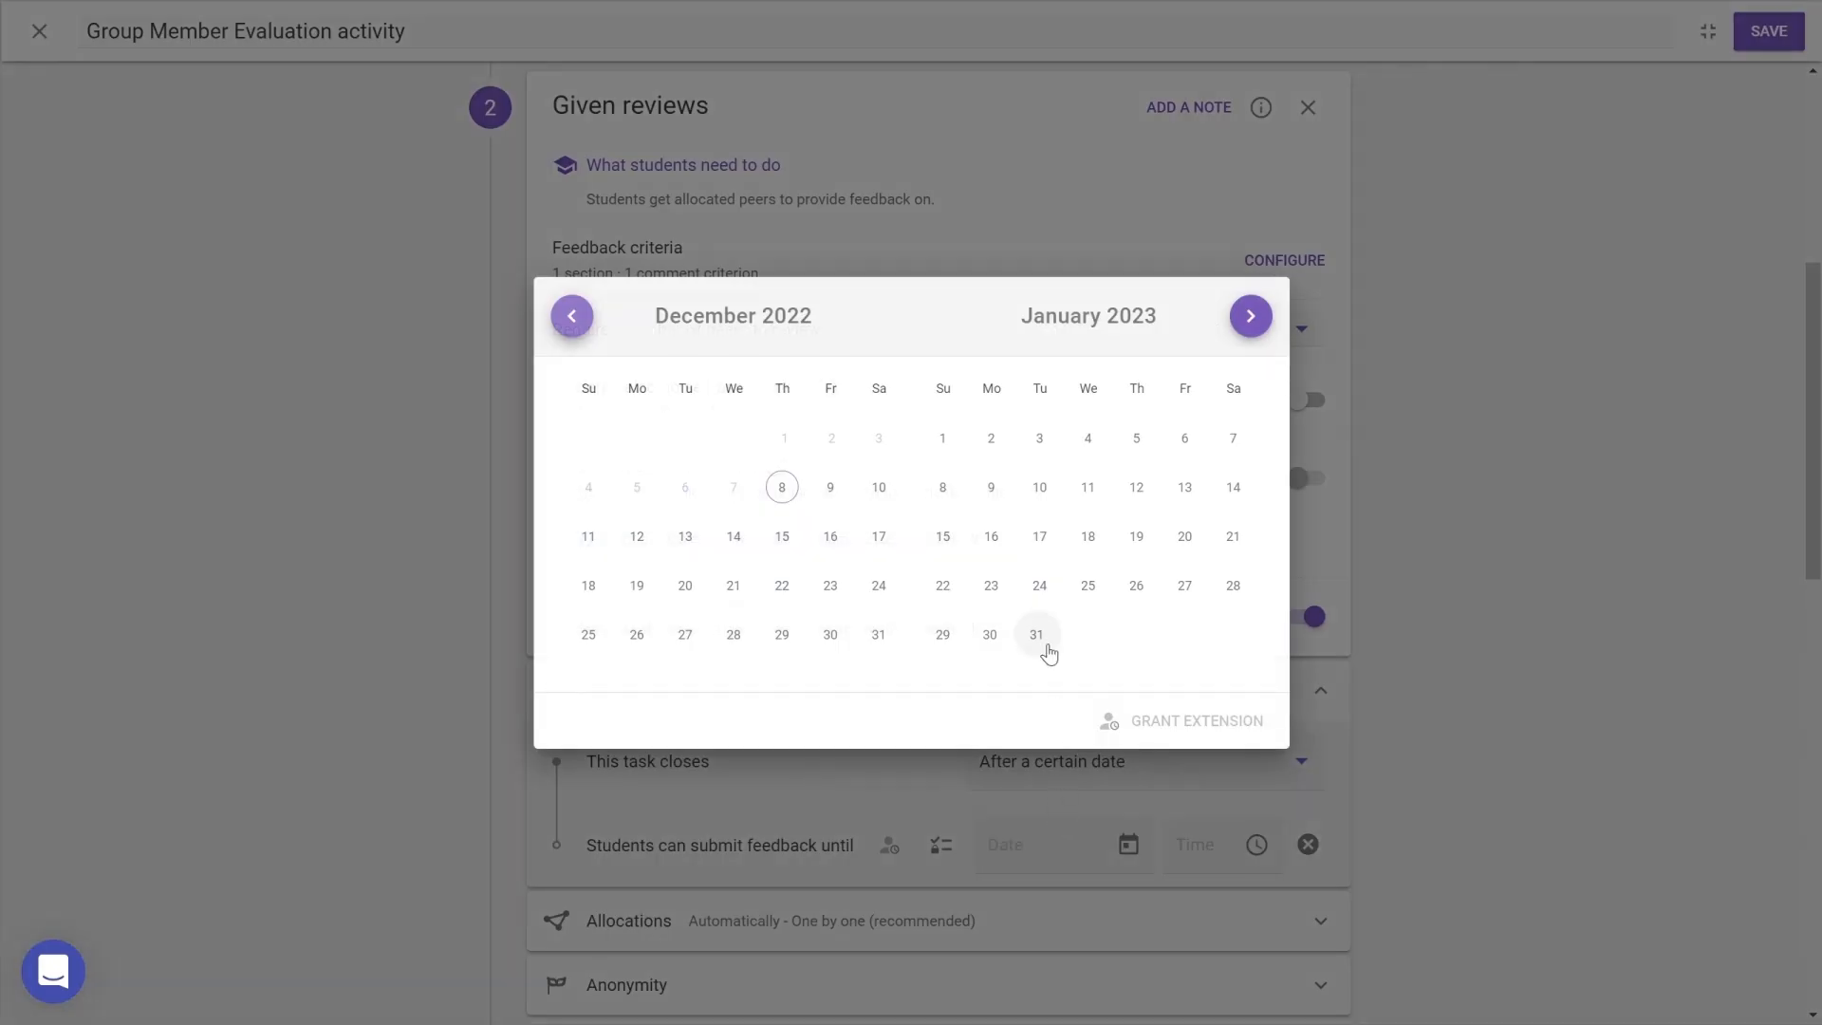
{"action": "left_click", "coordinate": [1038, 634]}
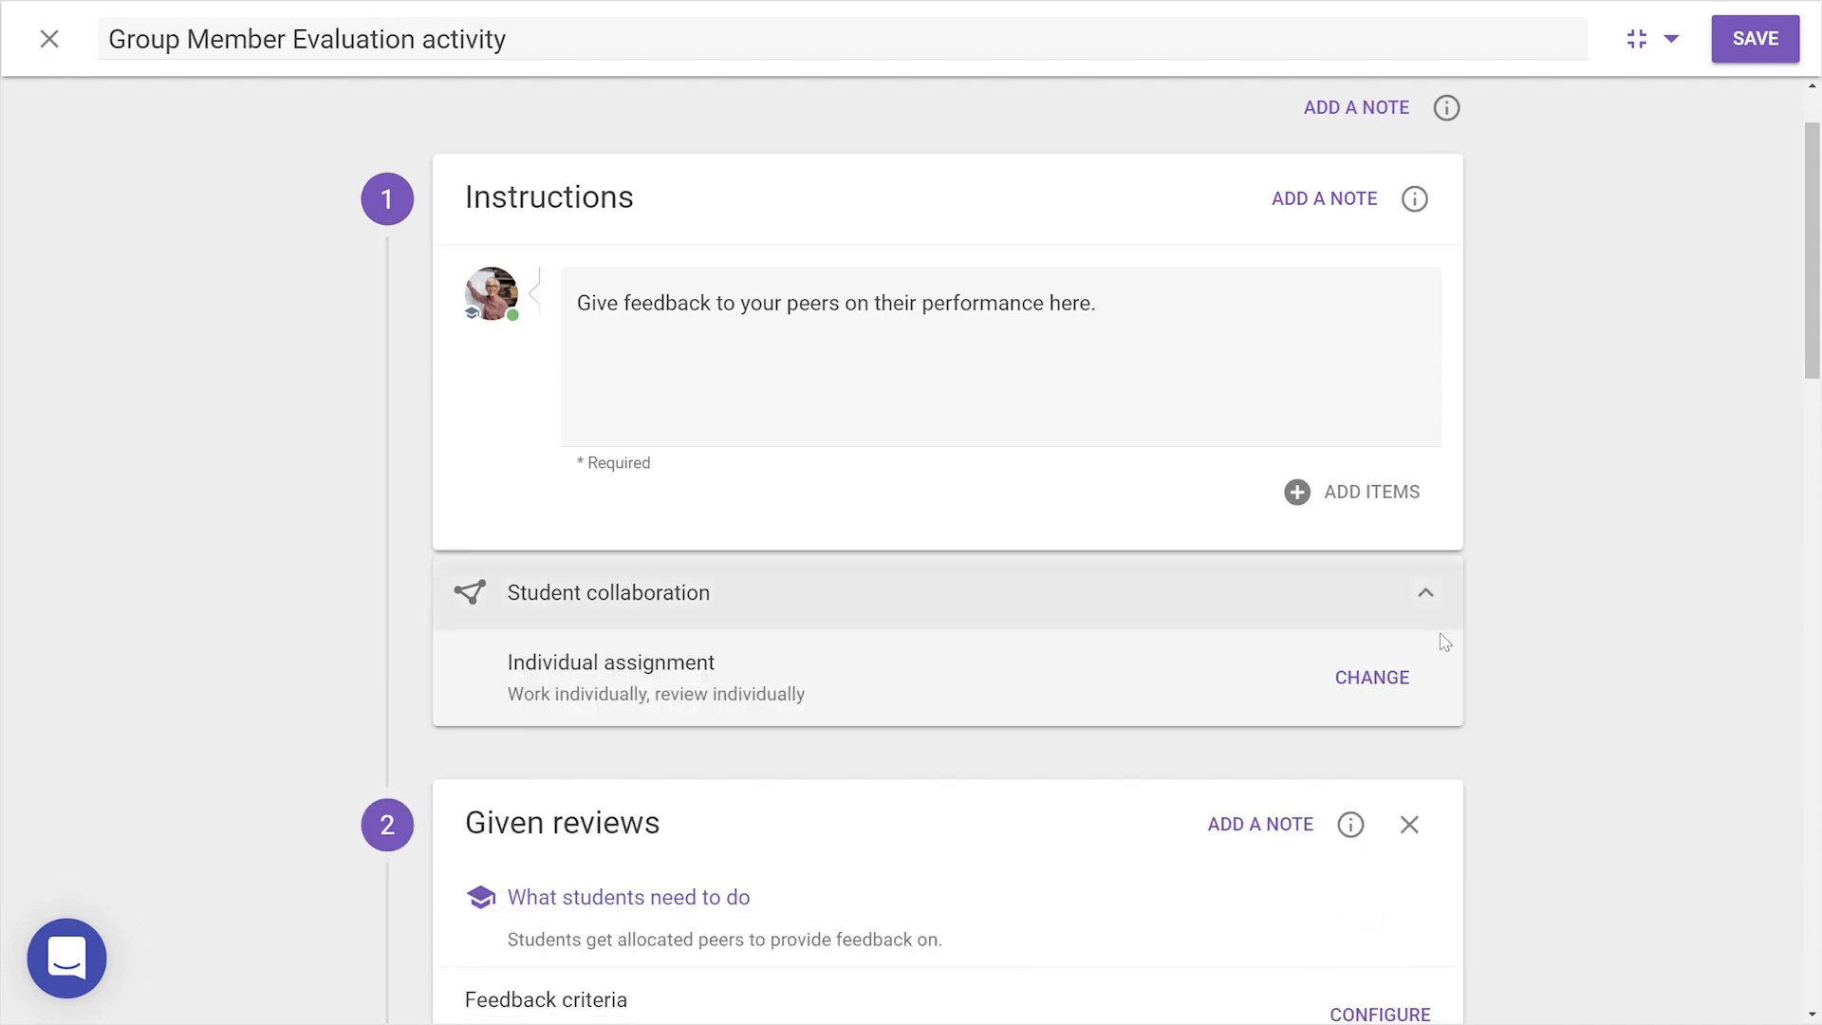
{"action": "left_click", "coordinate": [1371, 677]}
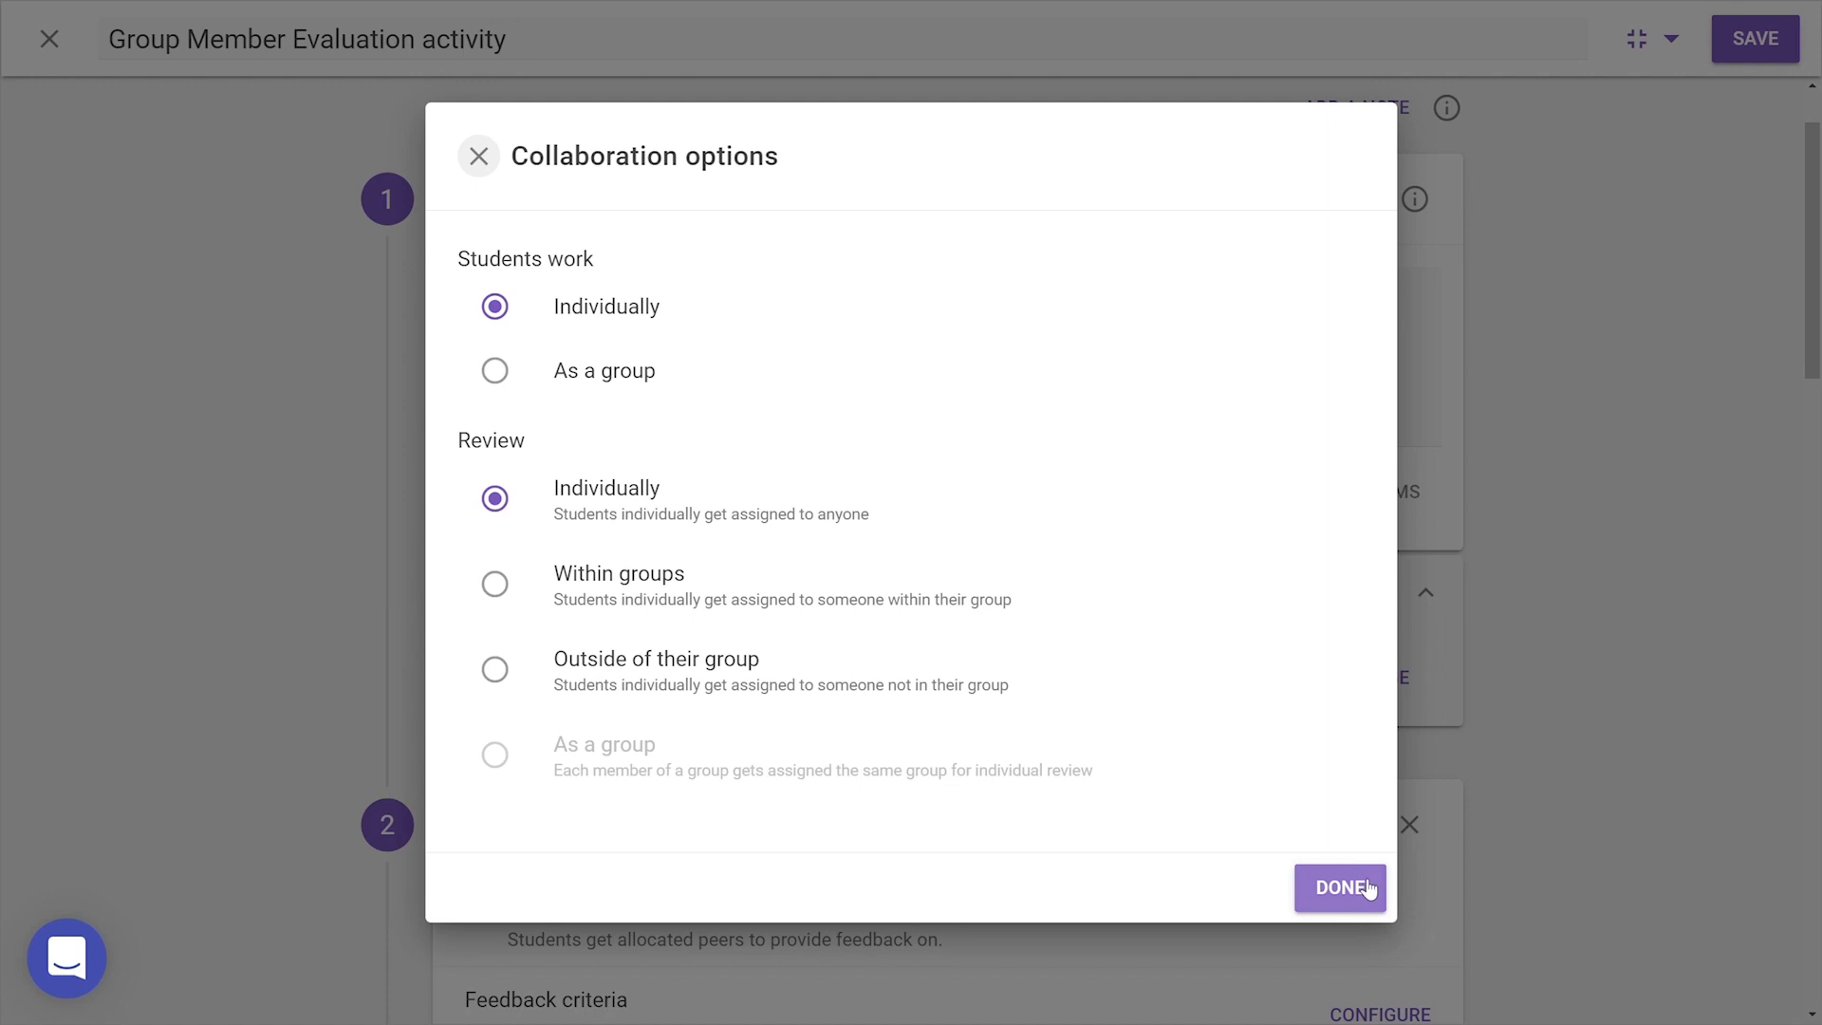
{"action": "left_click", "coordinate": [1338, 888]}
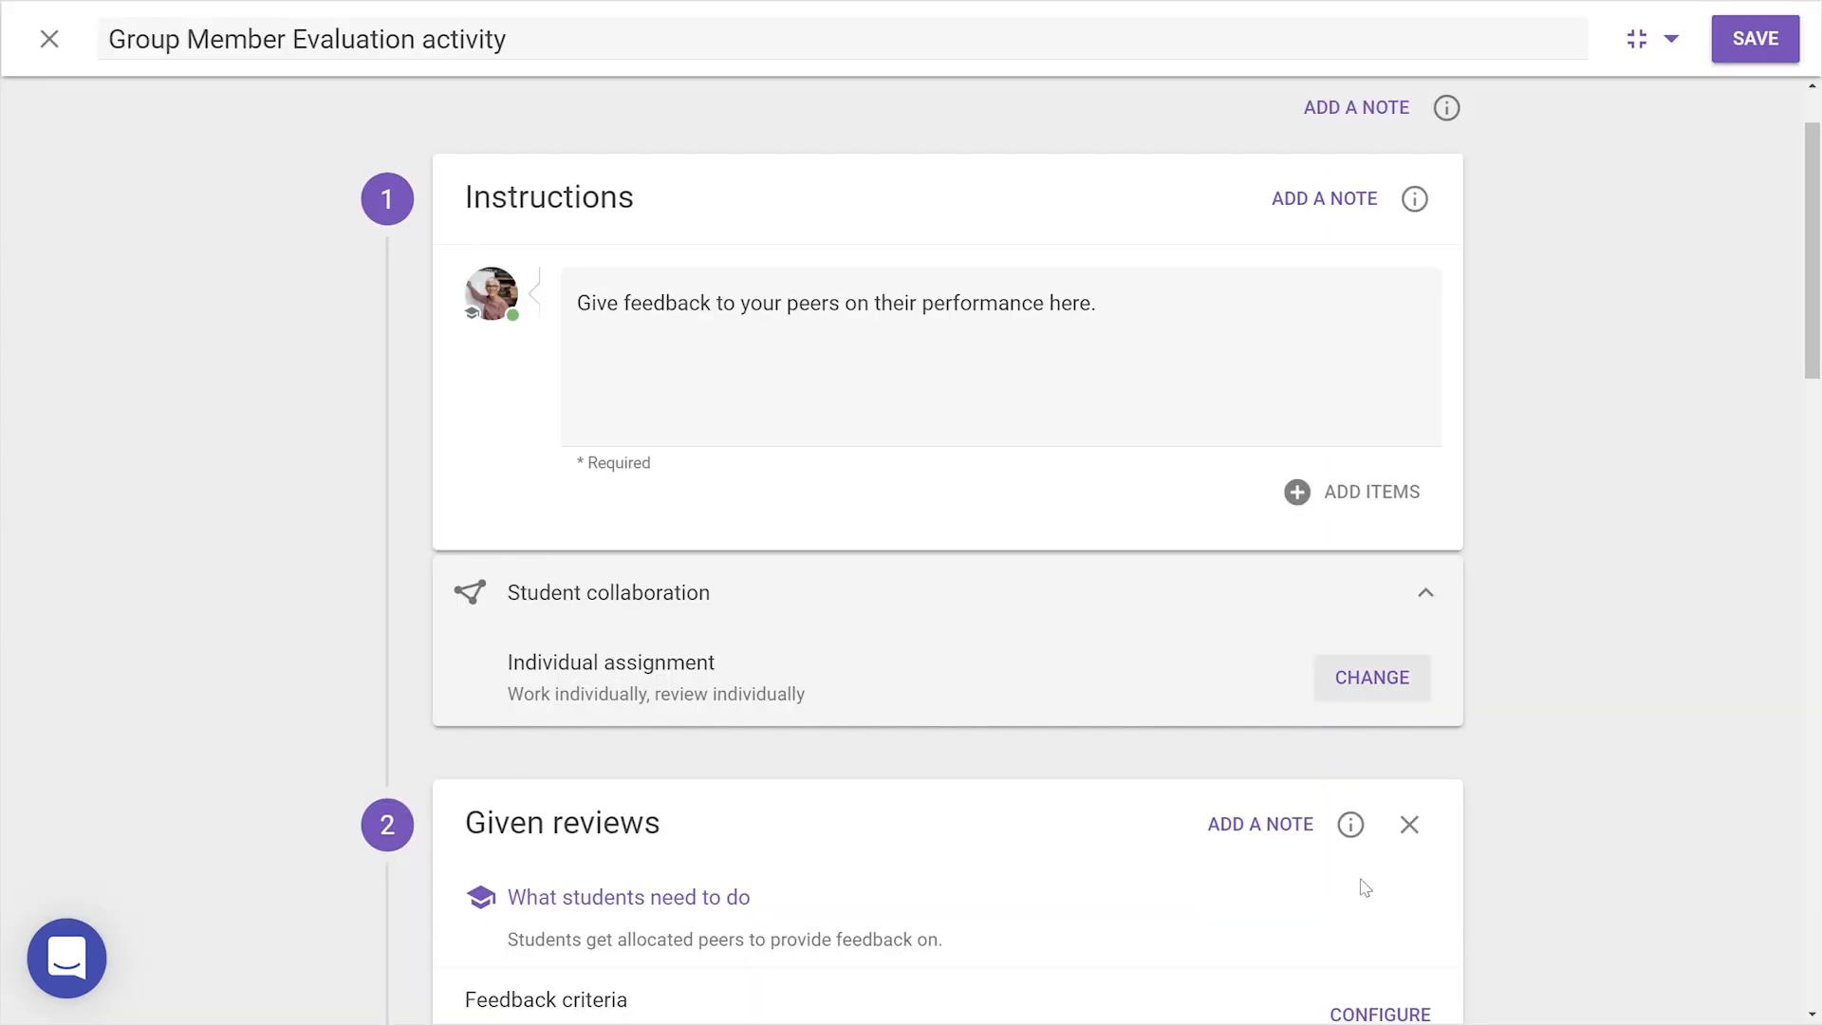
{"action": "left_click", "coordinate": [1422, 592]}
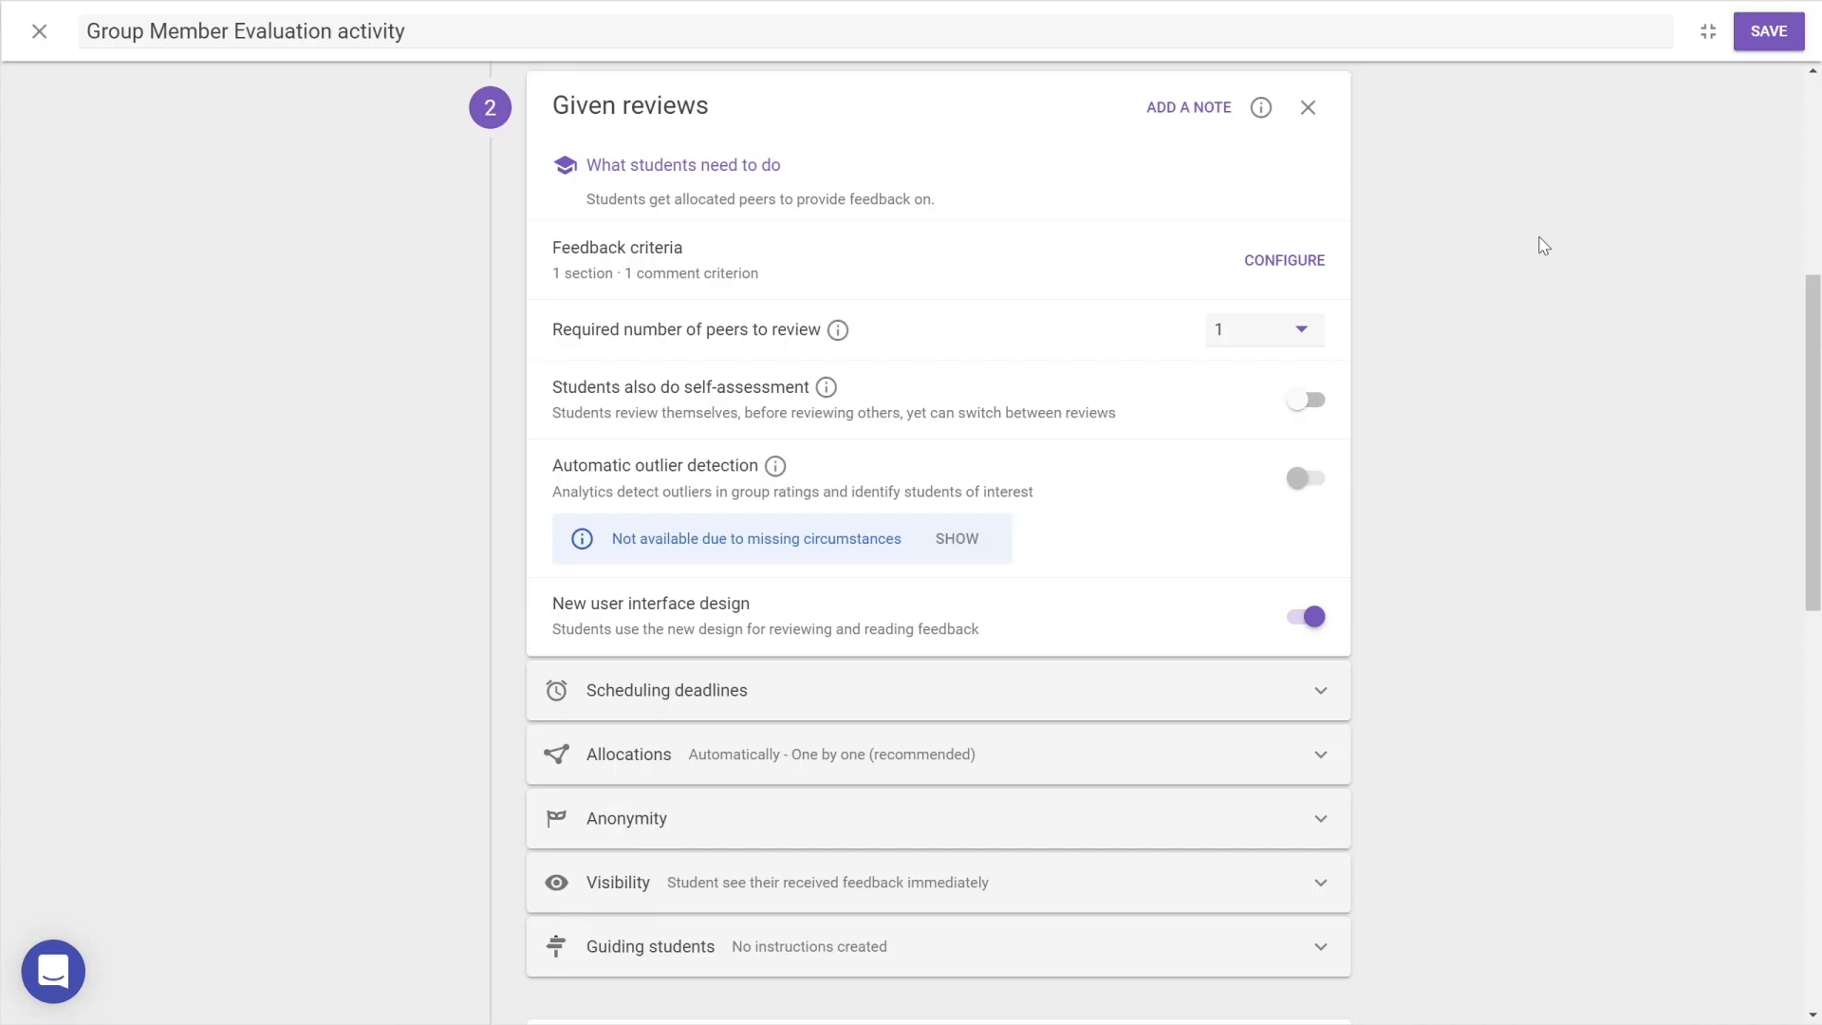
{"action": "mouse_move", "coordinate": [1332, 691]}
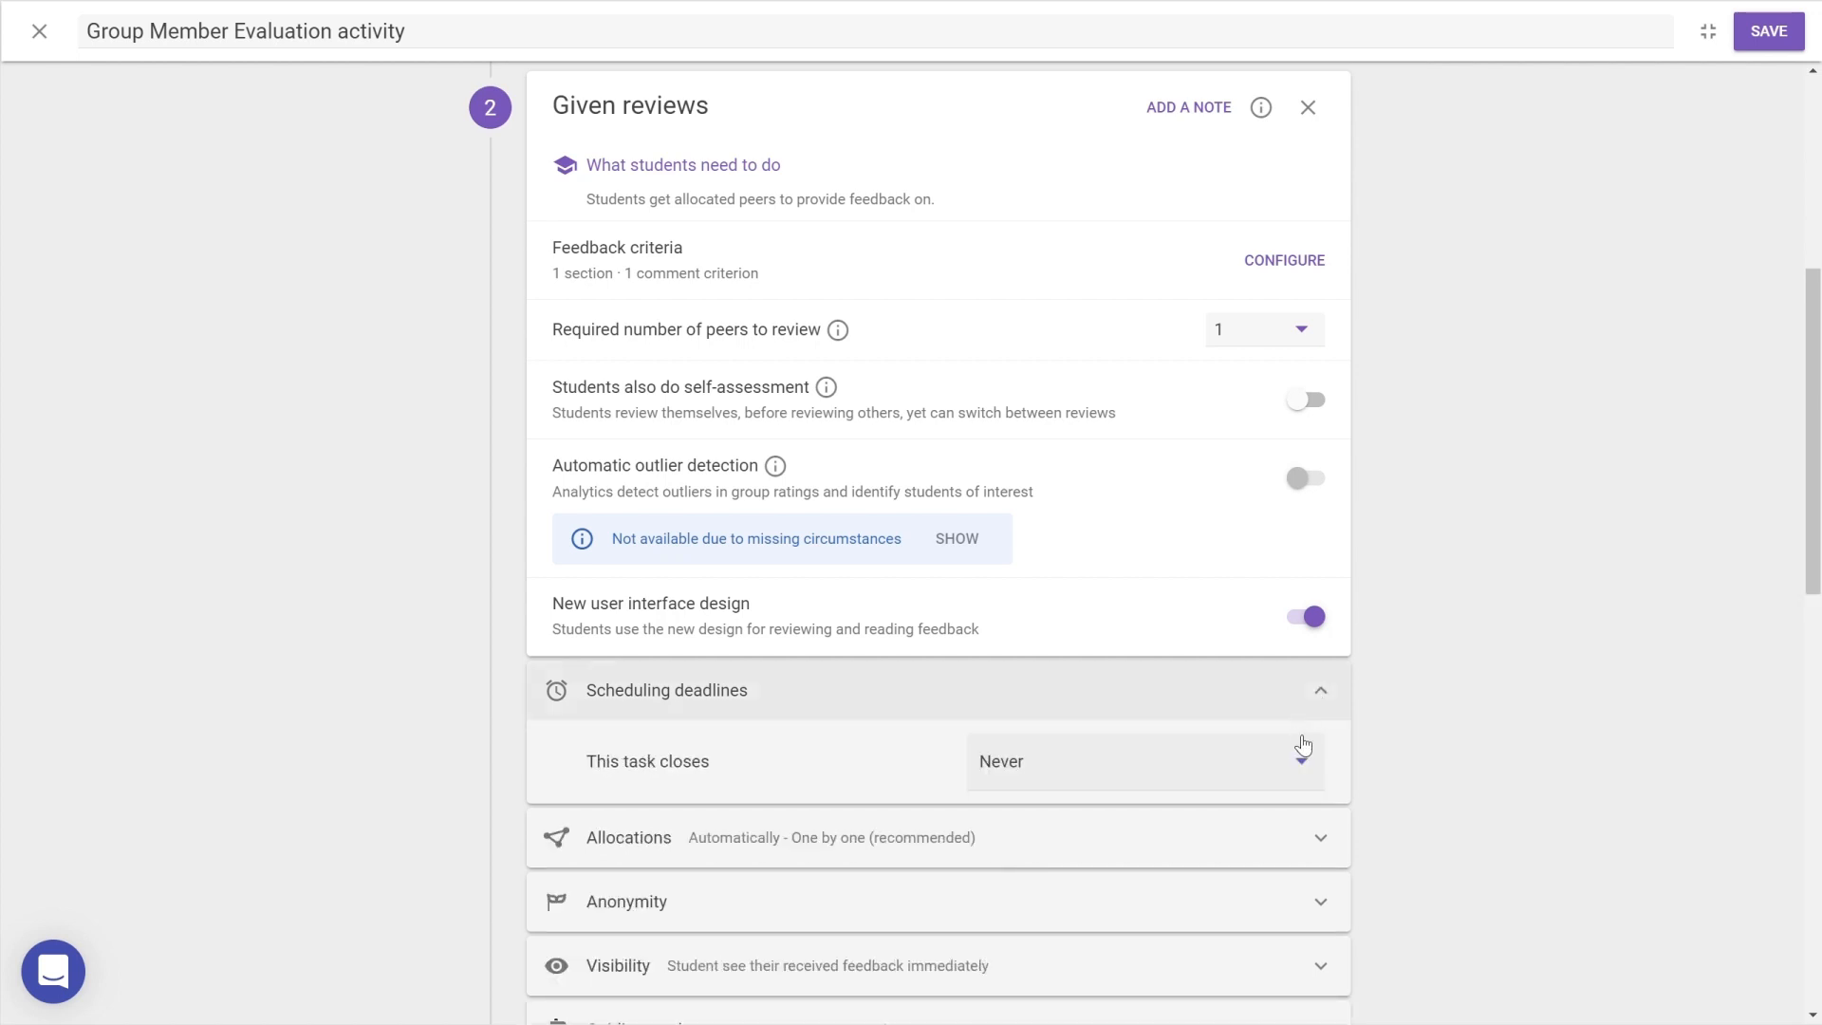
Set the task to close after a certain date with a Jan 31, 23:59 feedback deadline
{"action": "left_click", "coordinate": [1143, 761]}
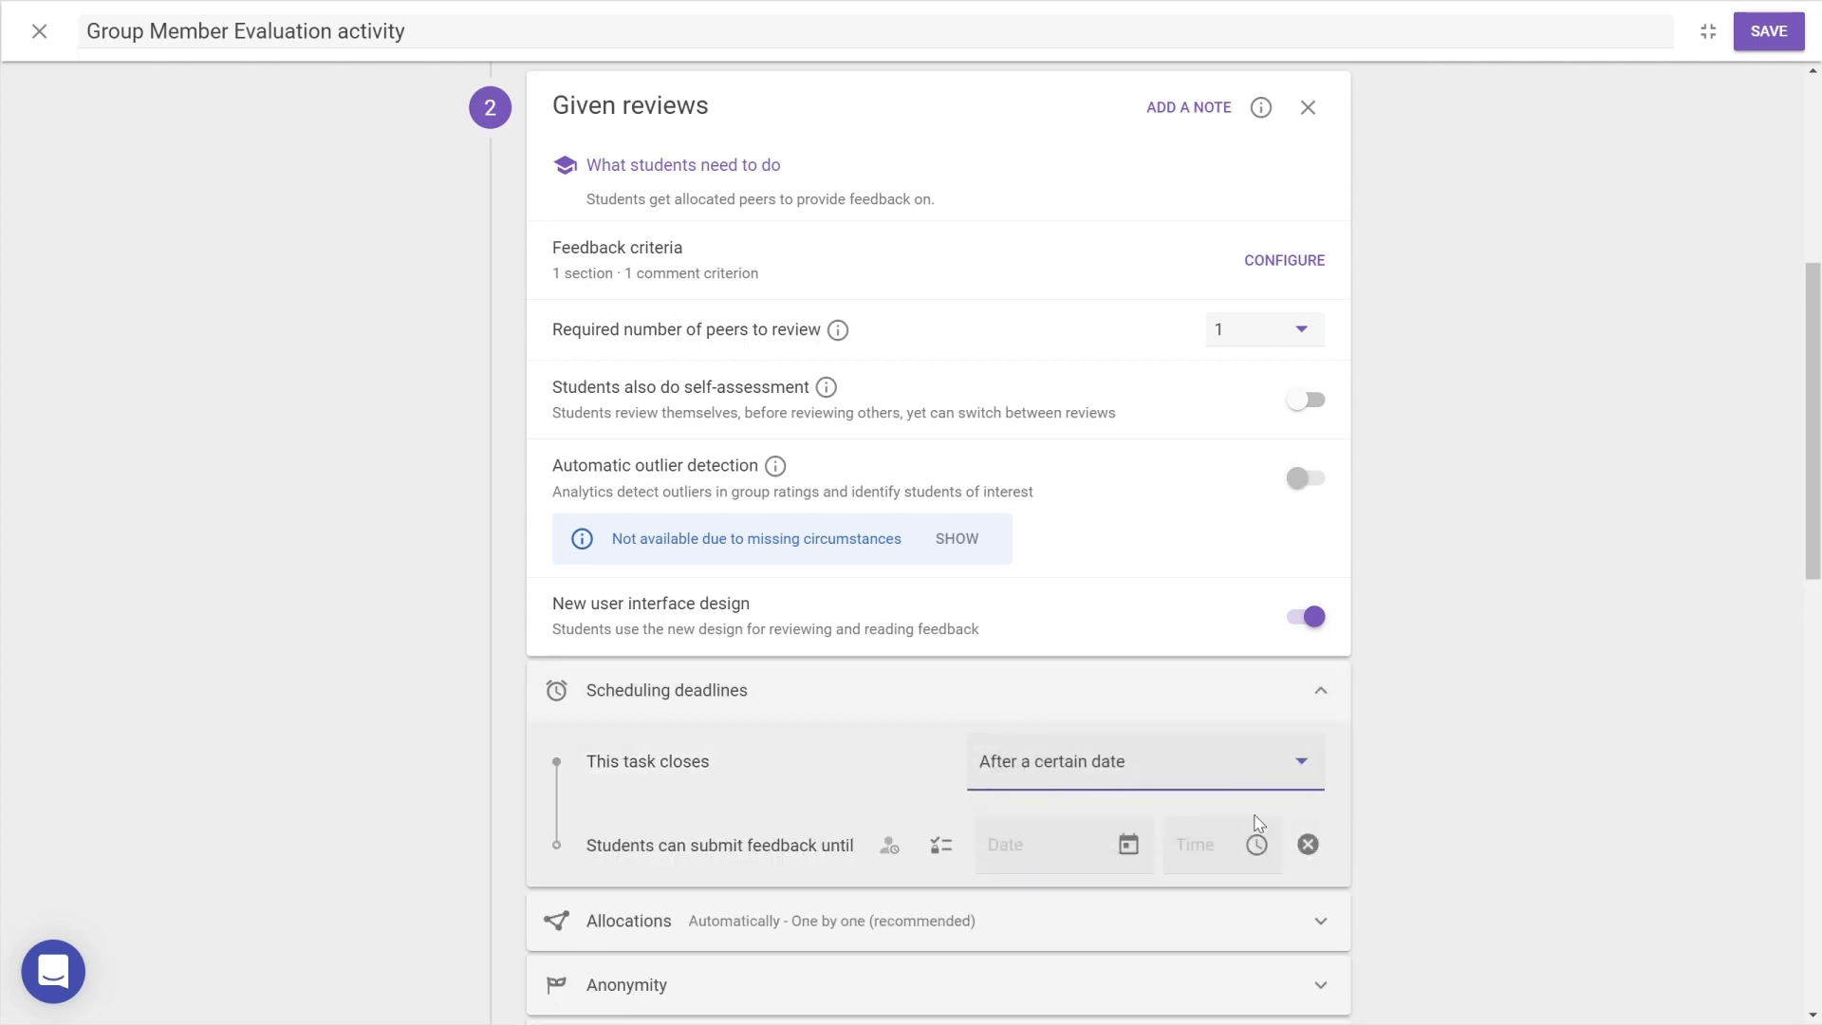
{"action": "left_click", "coordinate": [1046, 843]}
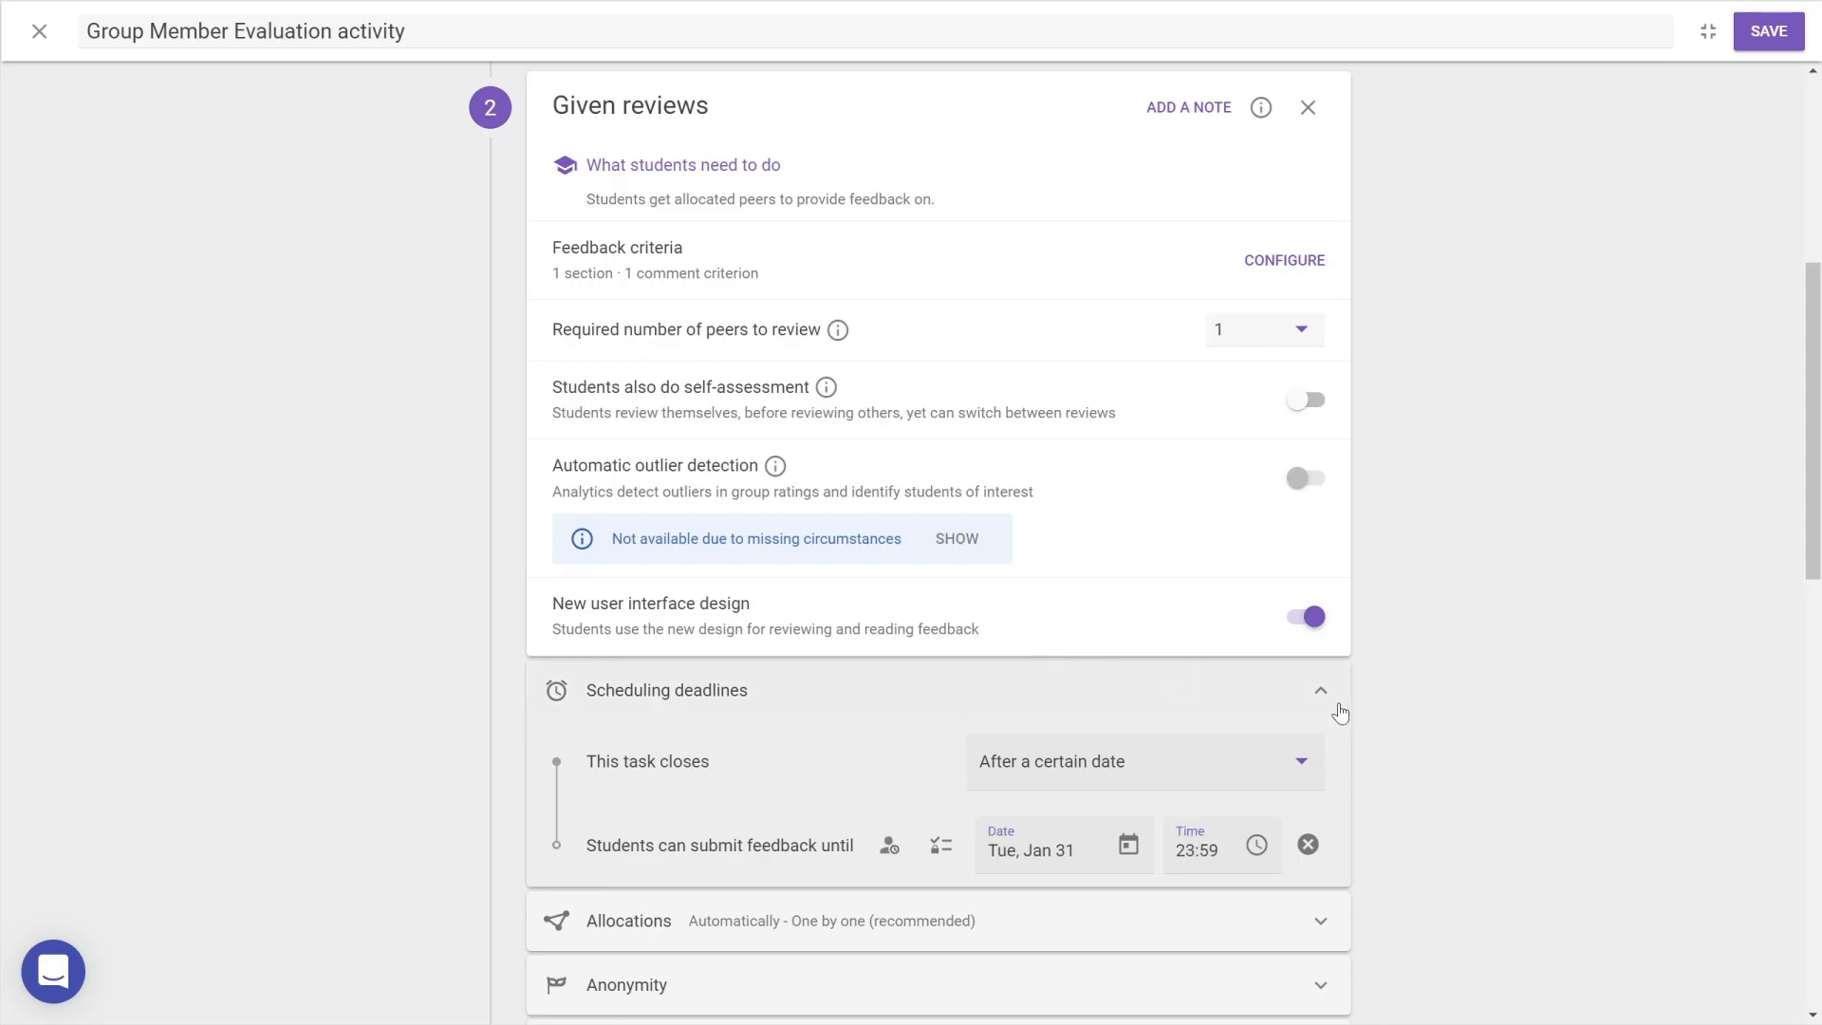
{"action": "left_click", "coordinate": [1321, 690]}
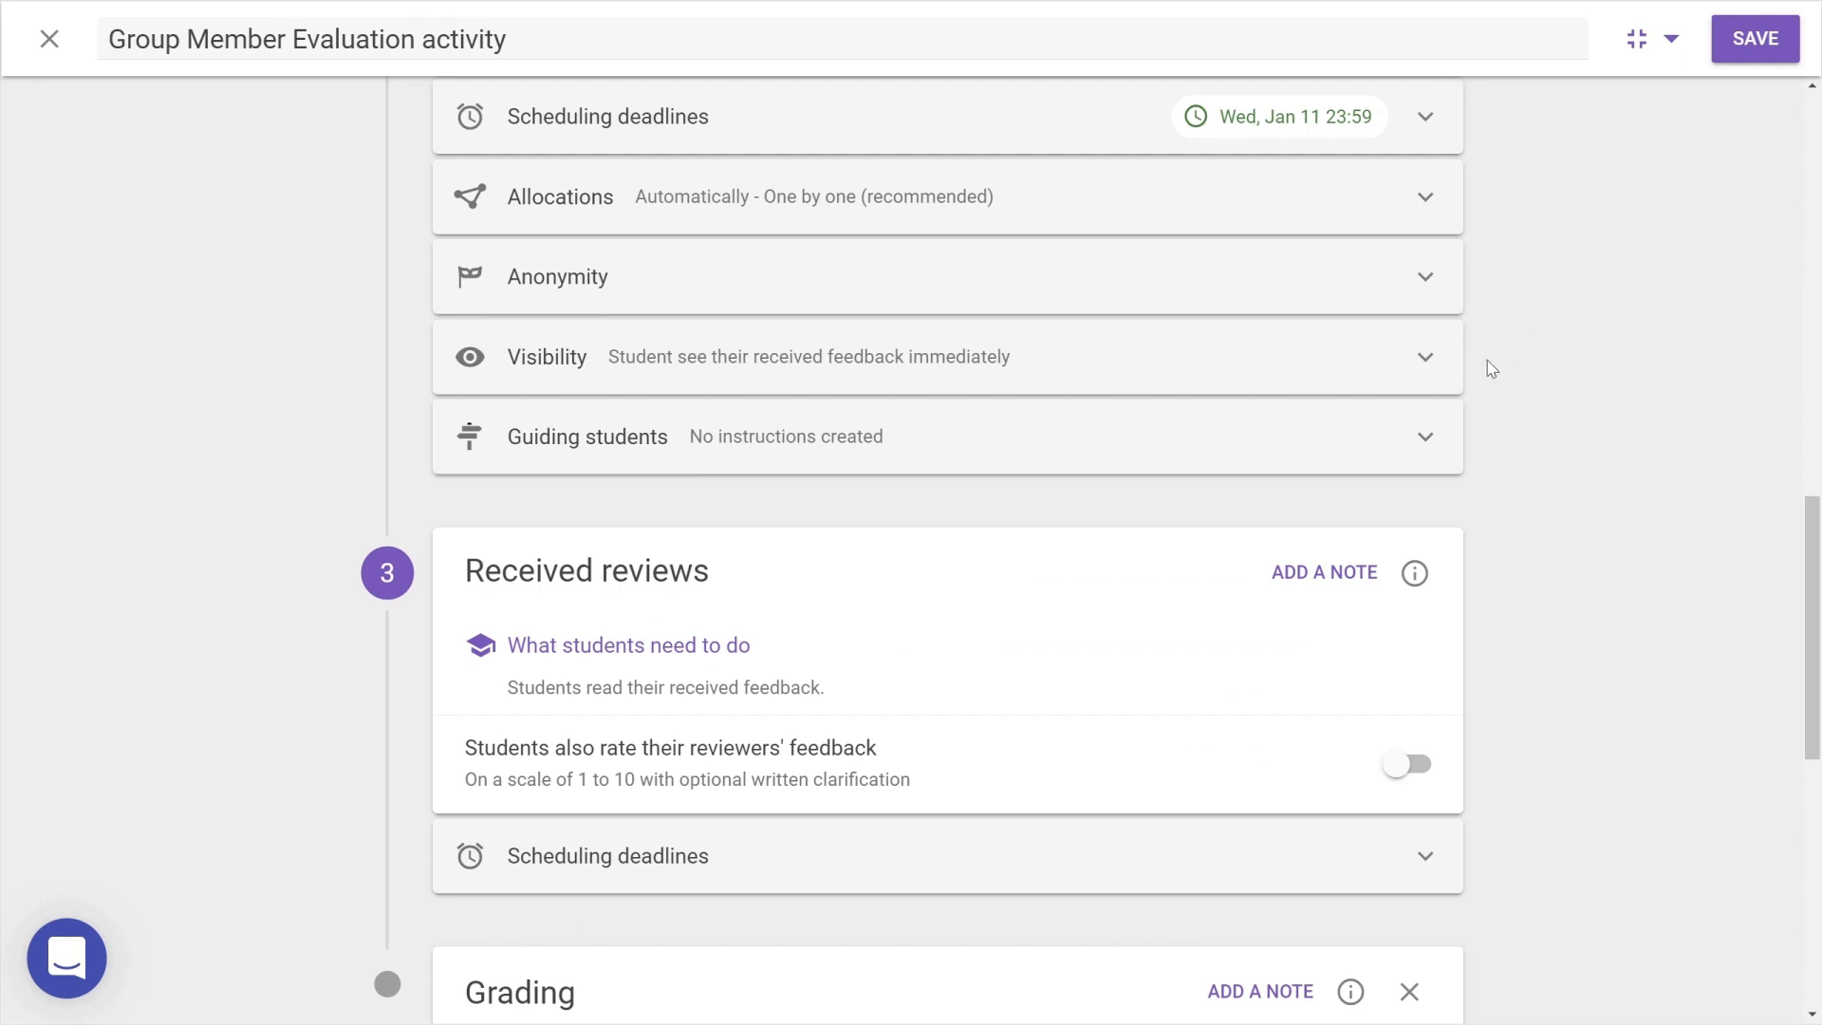
{"action": "mouse_move", "coordinate": [1488, 370]}
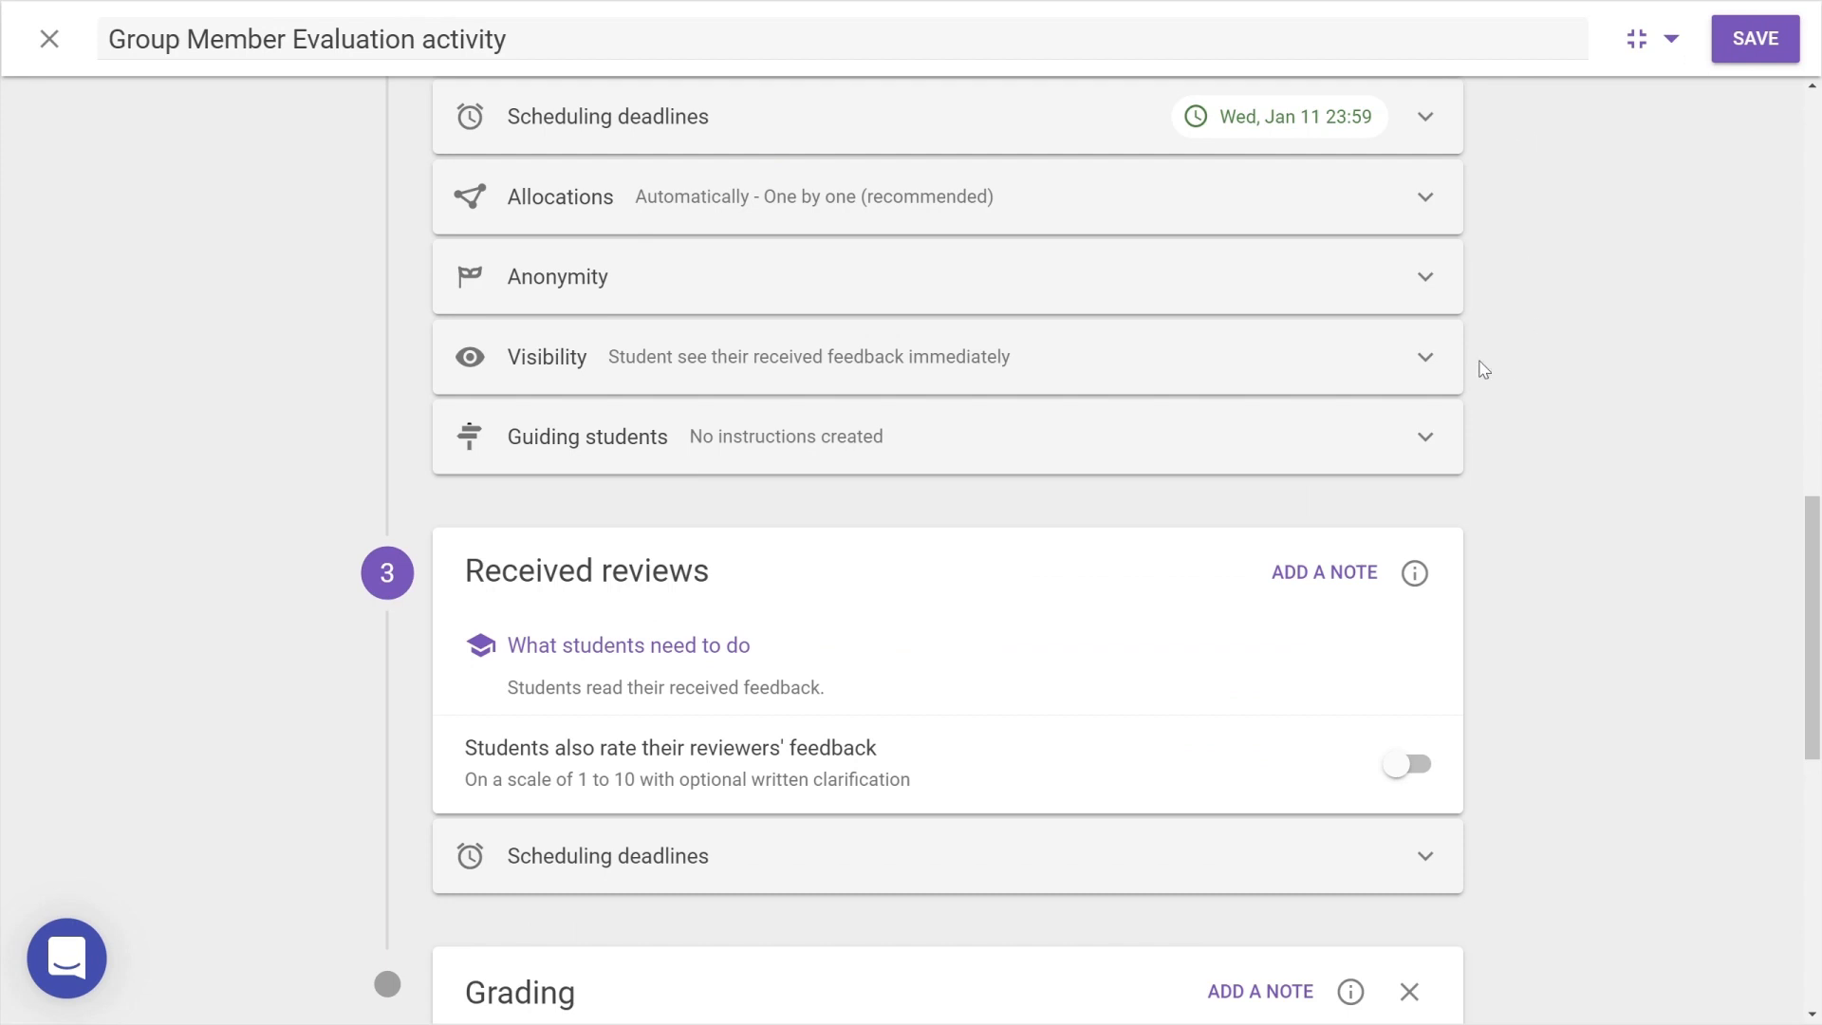
Show students their received feedback only after the review deadline
{"action": "left_click", "coordinate": [945, 357]}
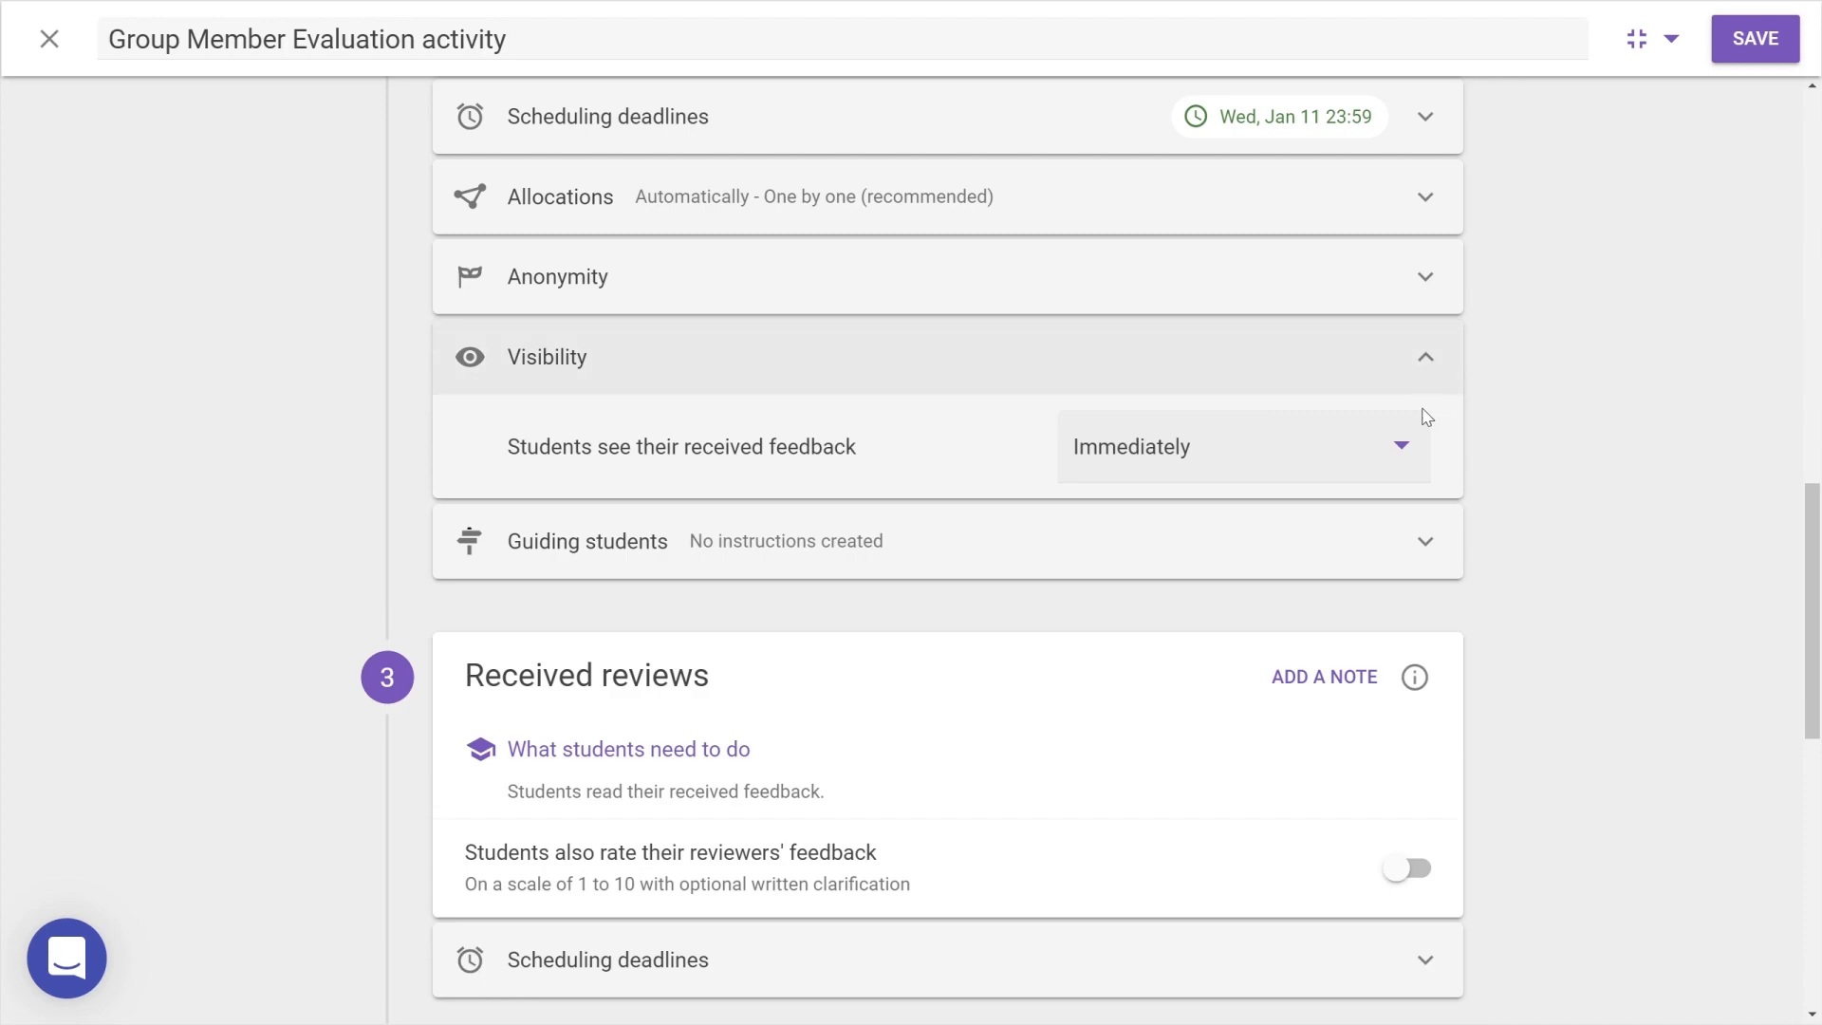
{"action": "left_click", "coordinate": [1244, 446]}
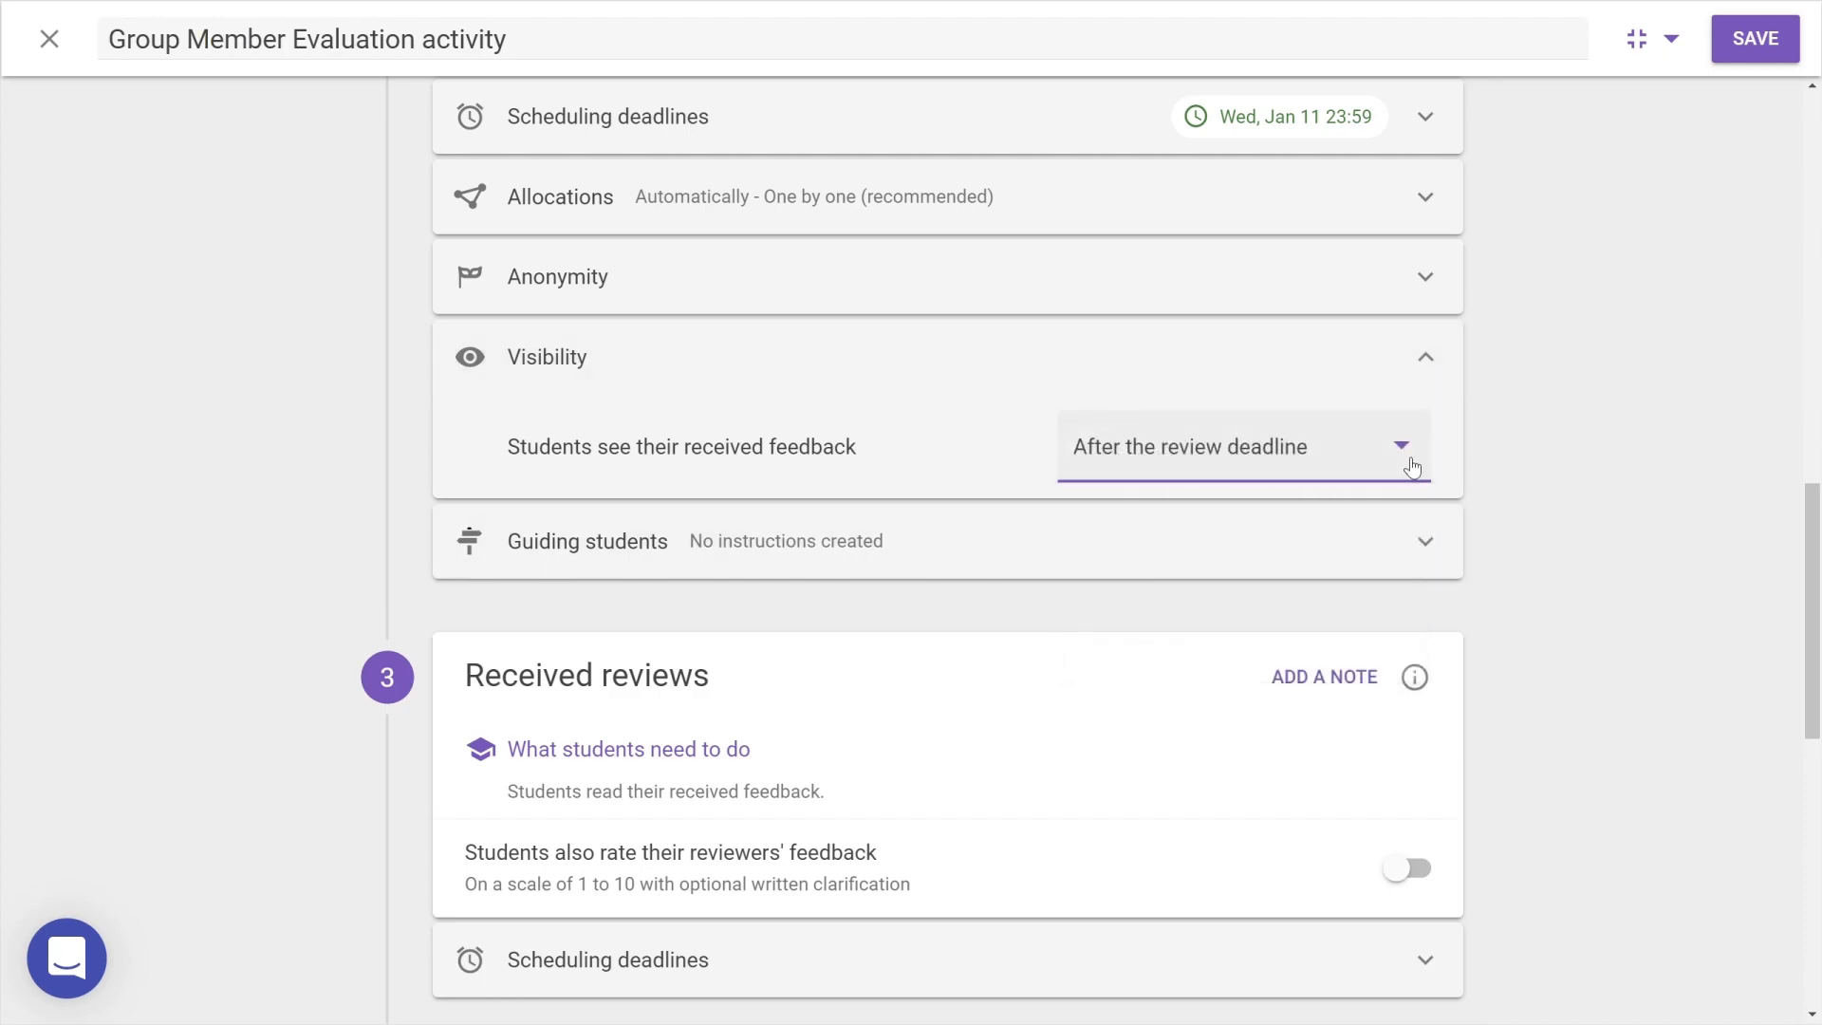
{"action": "left_click", "coordinate": [1244, 446]}
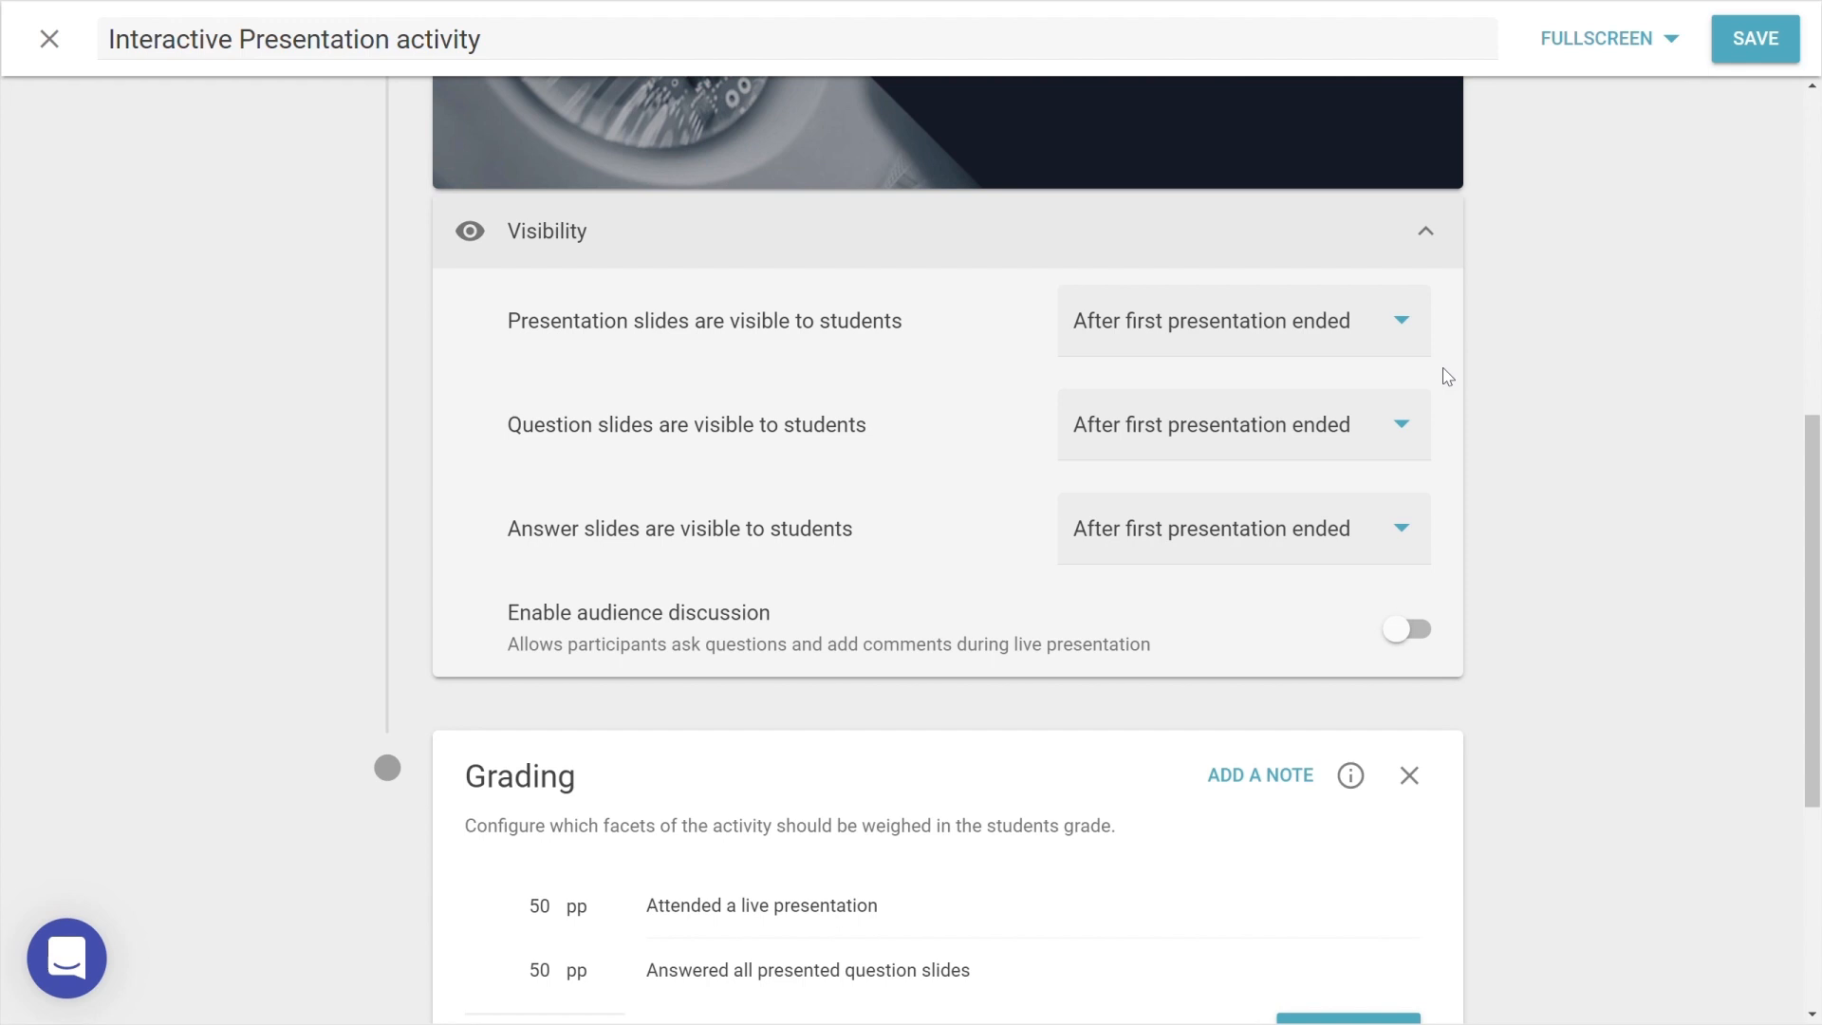
Show presentation slides only after students attend a presentation
{"action": "left_click", "coordinate": [1242, 321]}
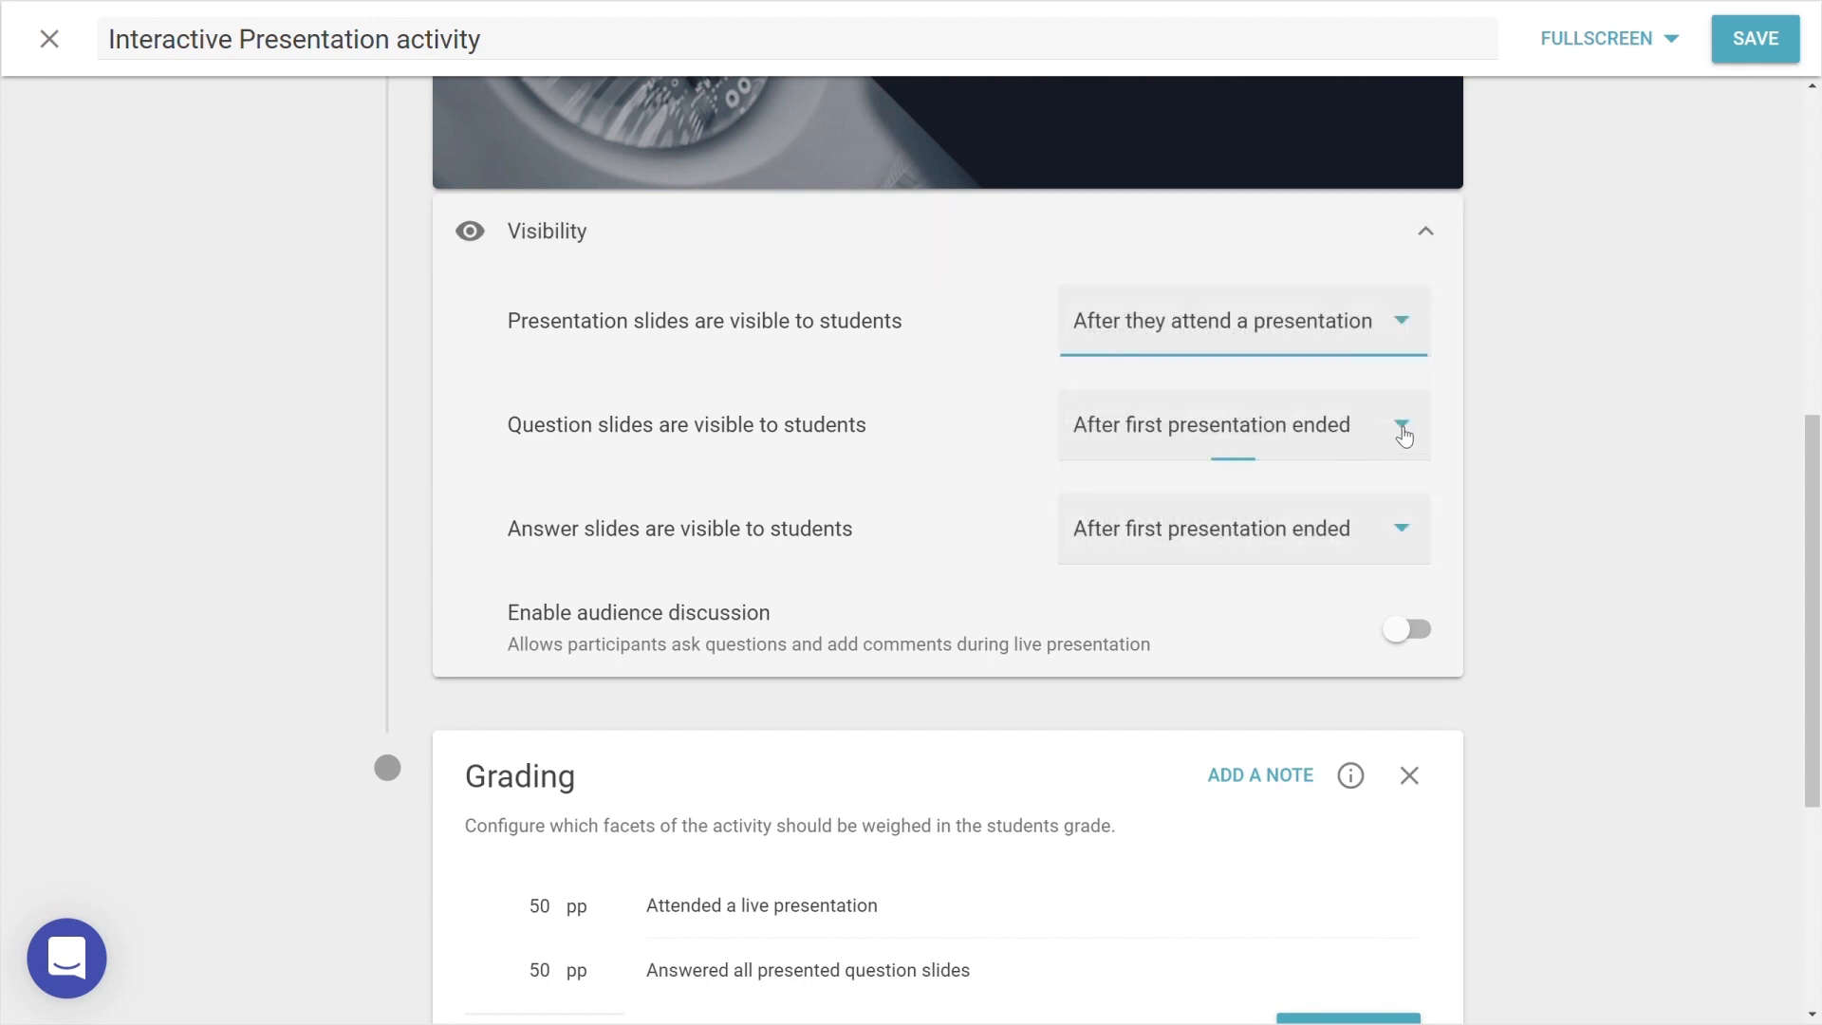
{"action": "left_click", "coordinate": [1209, 423]}
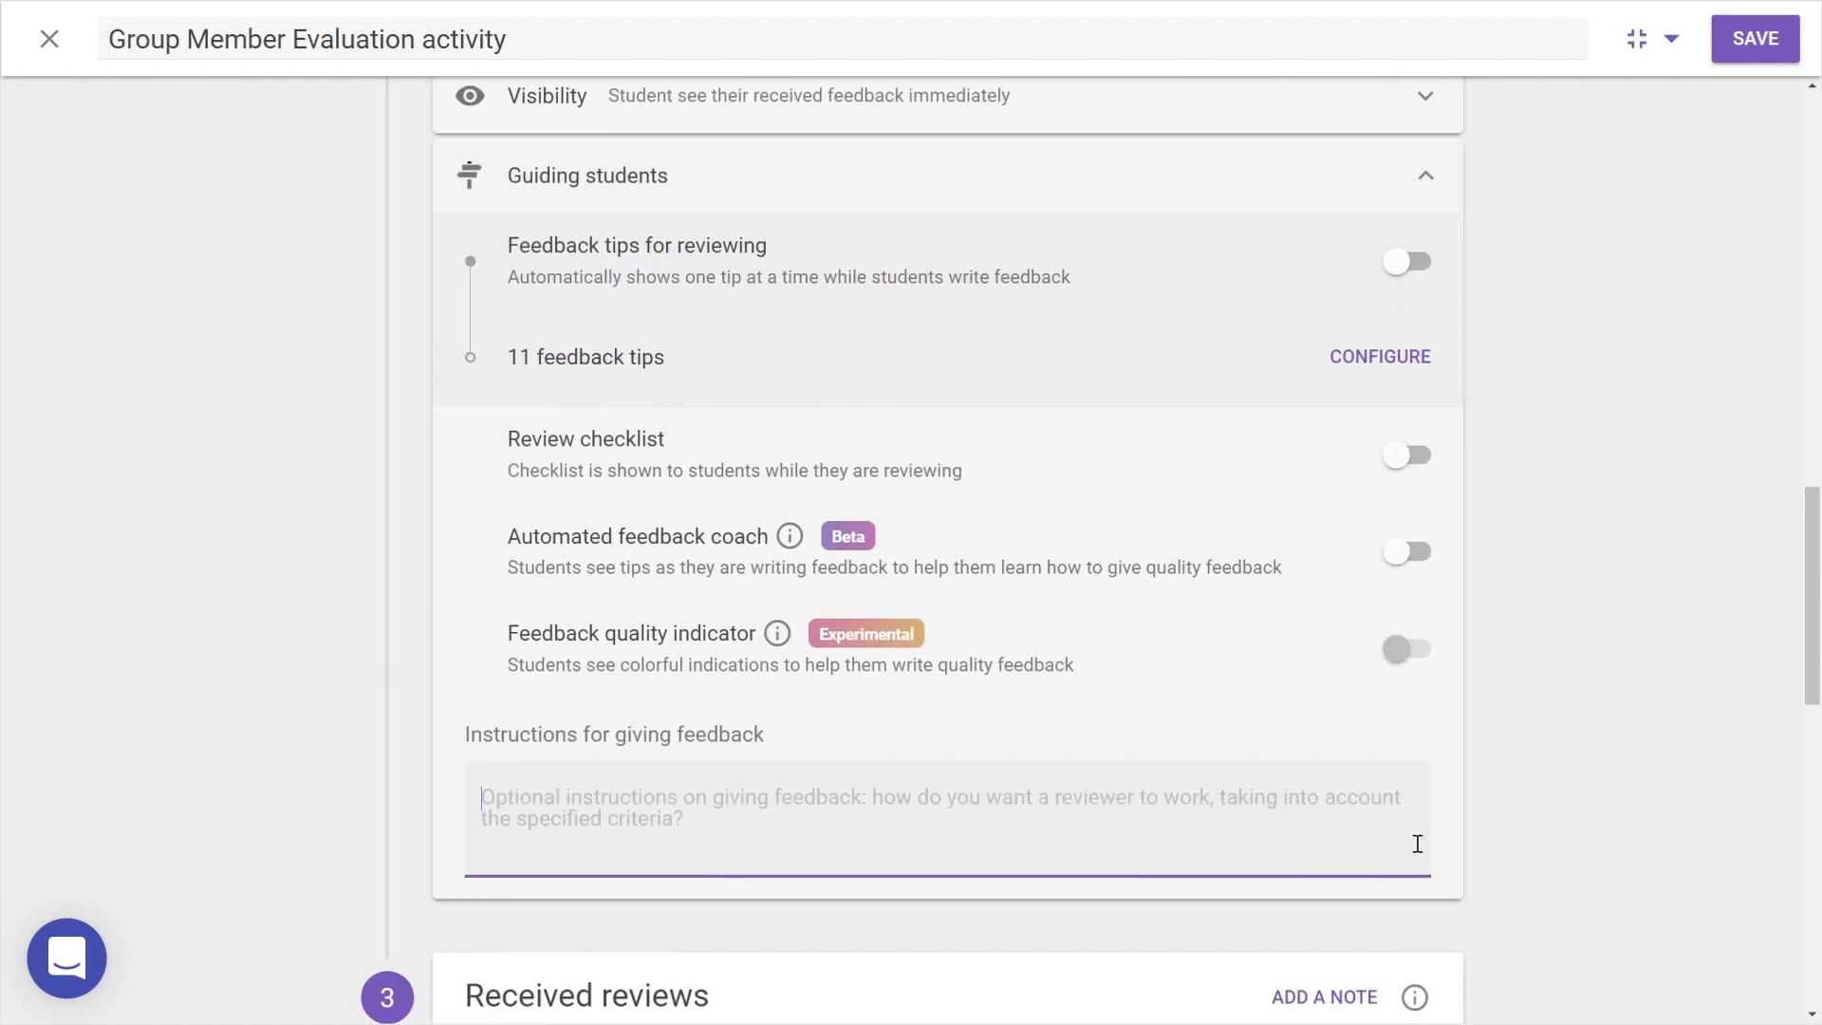
Add reviewing instructions pointing to the course manual and turn on feedback tips for reviewing
{"action": "type", "text": "Don't forget to consult the course manual for more detailed information on how to give critical, constructive feedback."}
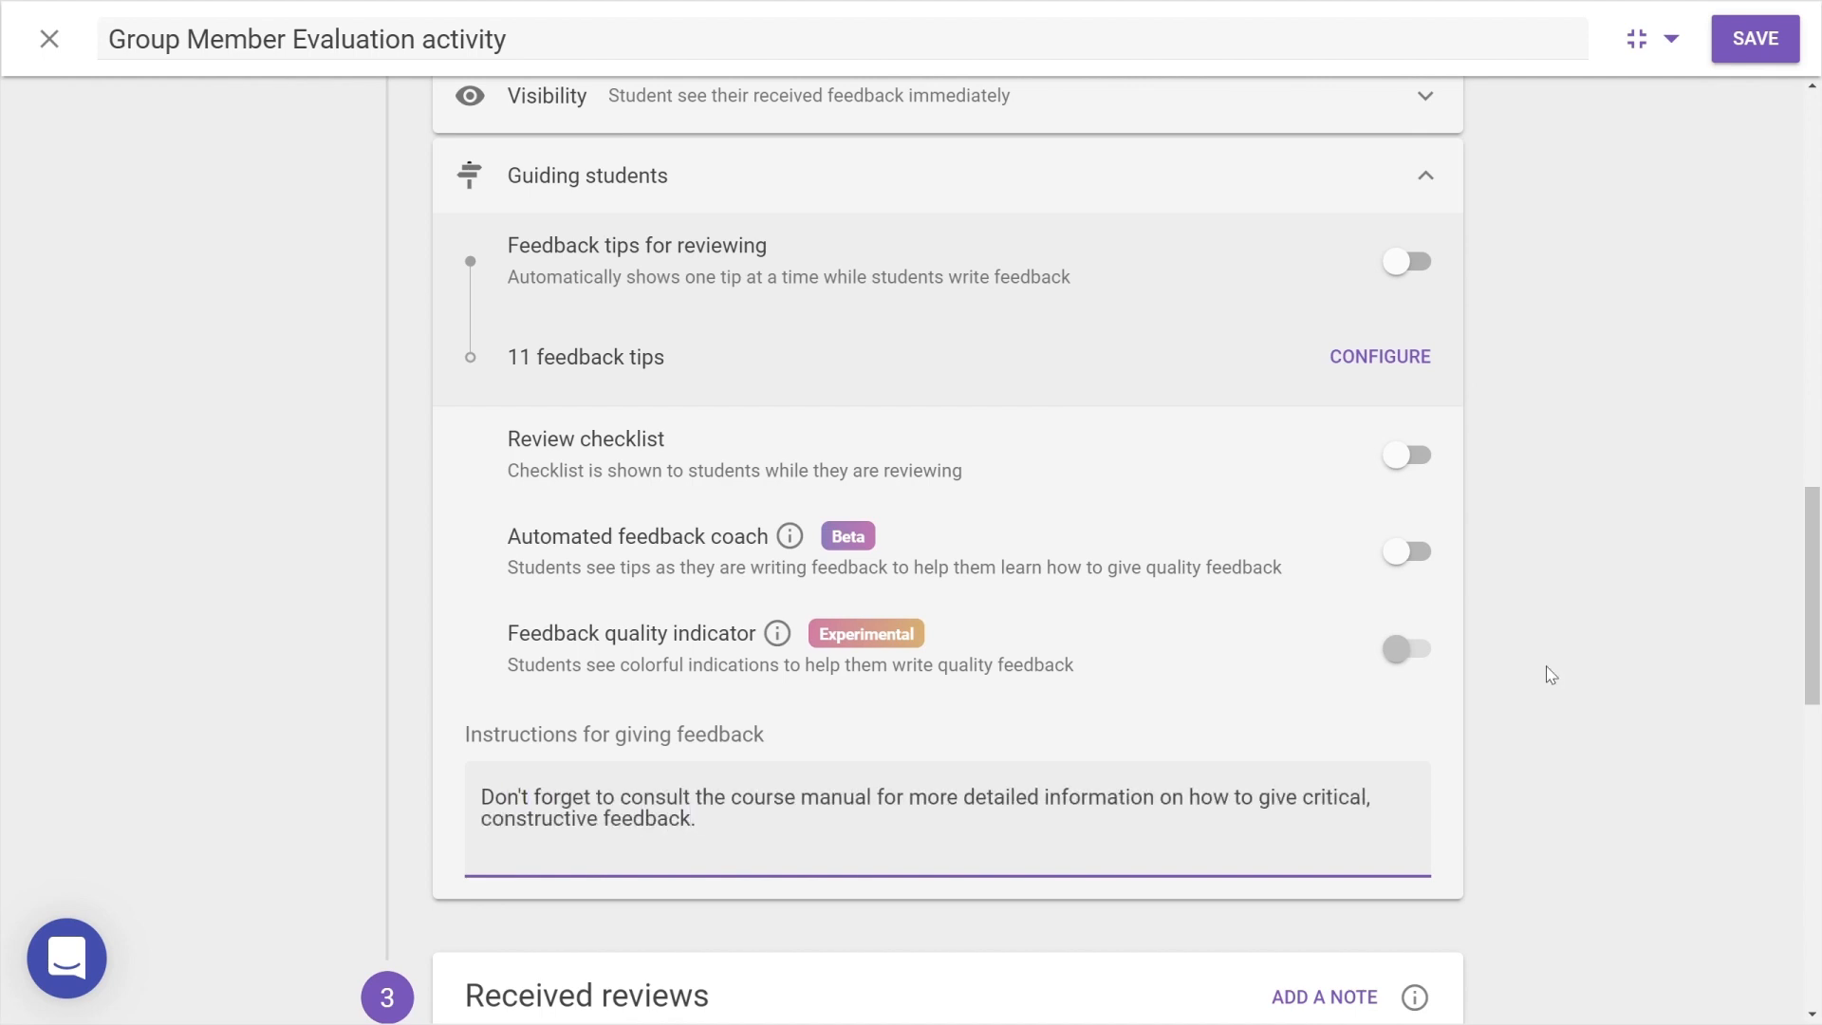
{"action": "left_click", "coordinate": [1407, 260]}
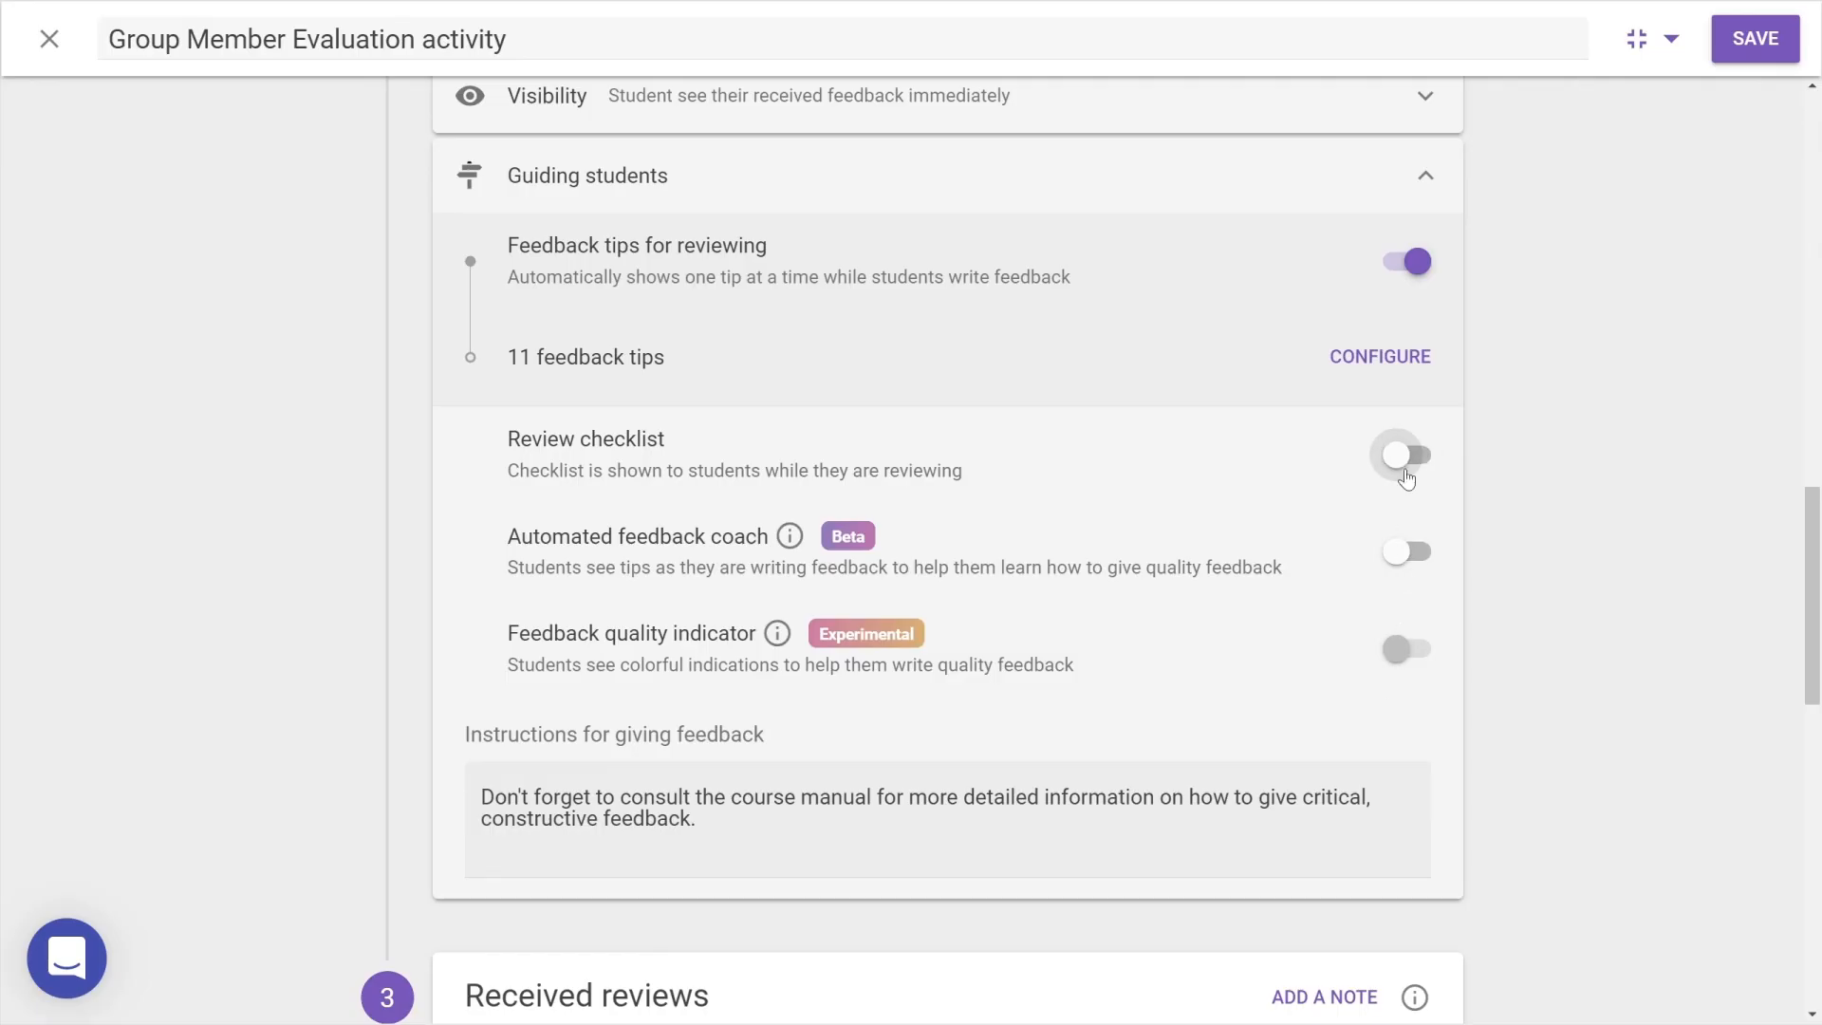
{"action": "left_click", "coordinate": [1422, 175]}
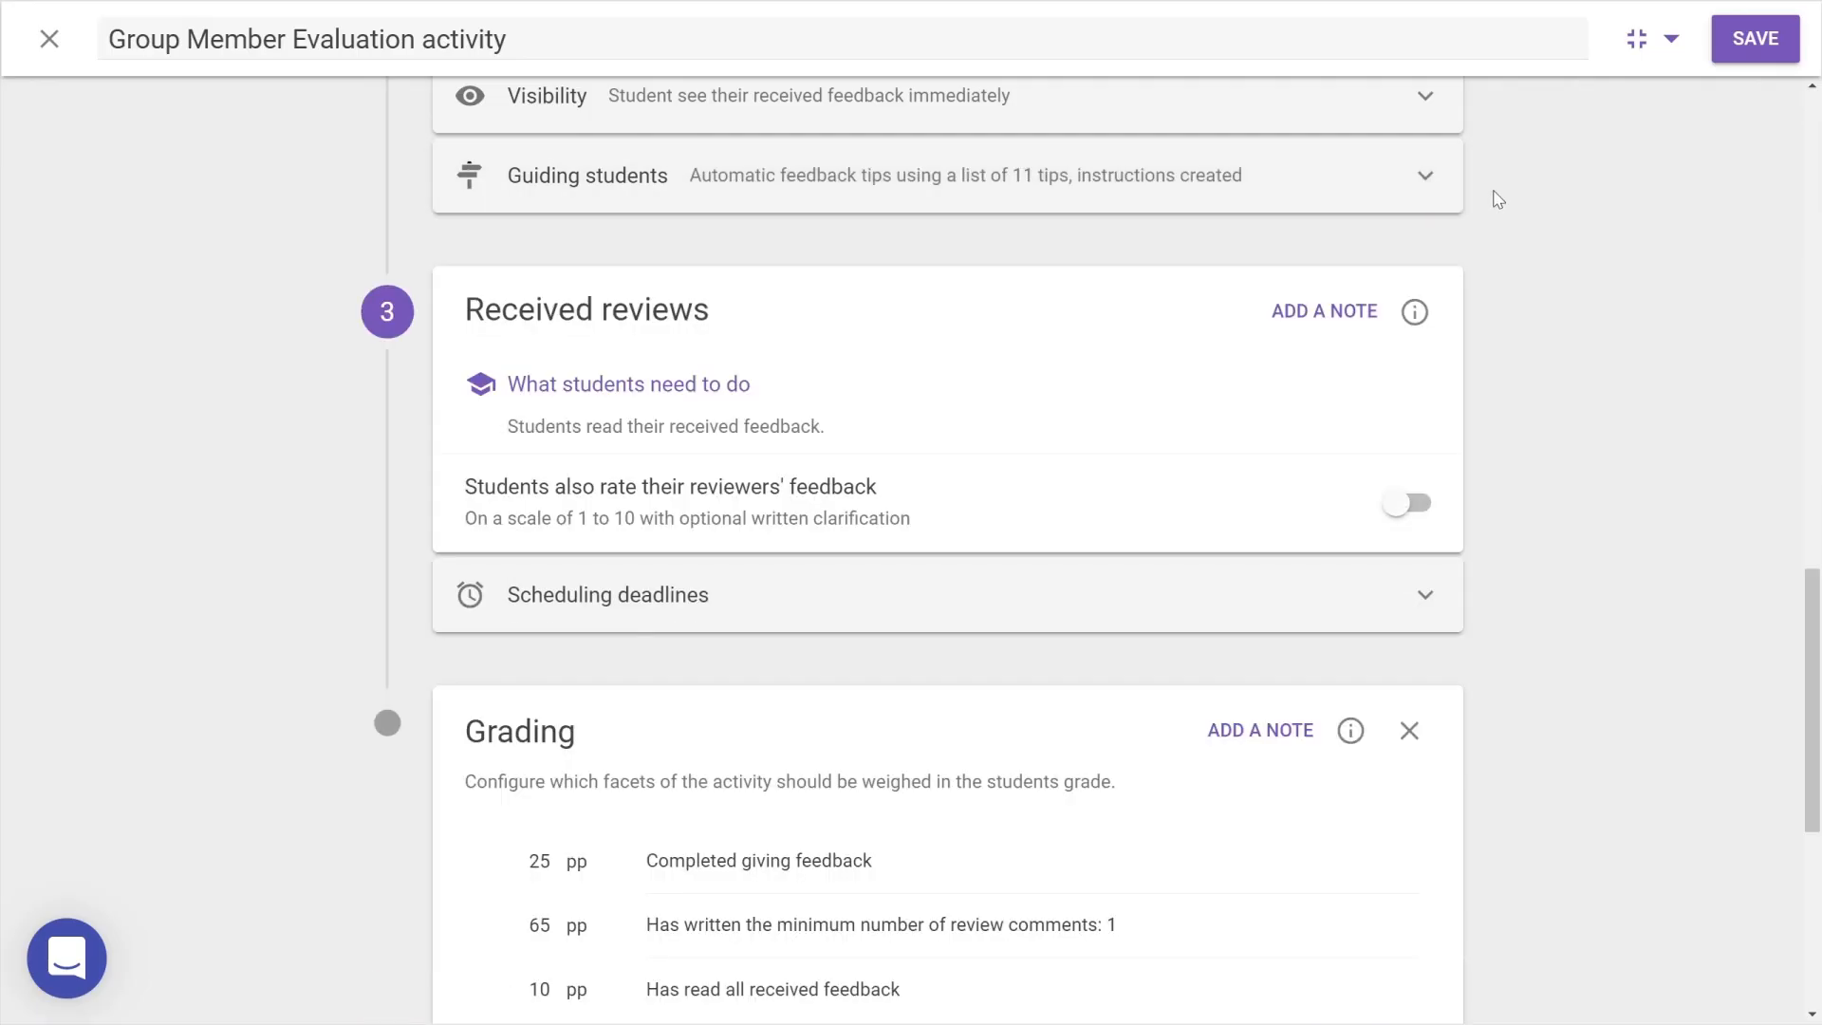
Switch the Peer Review activity's allocation method to Manually and finish the setup
{"action": "scroll", "scroll_direction": "up", "scroll_amount": 3}
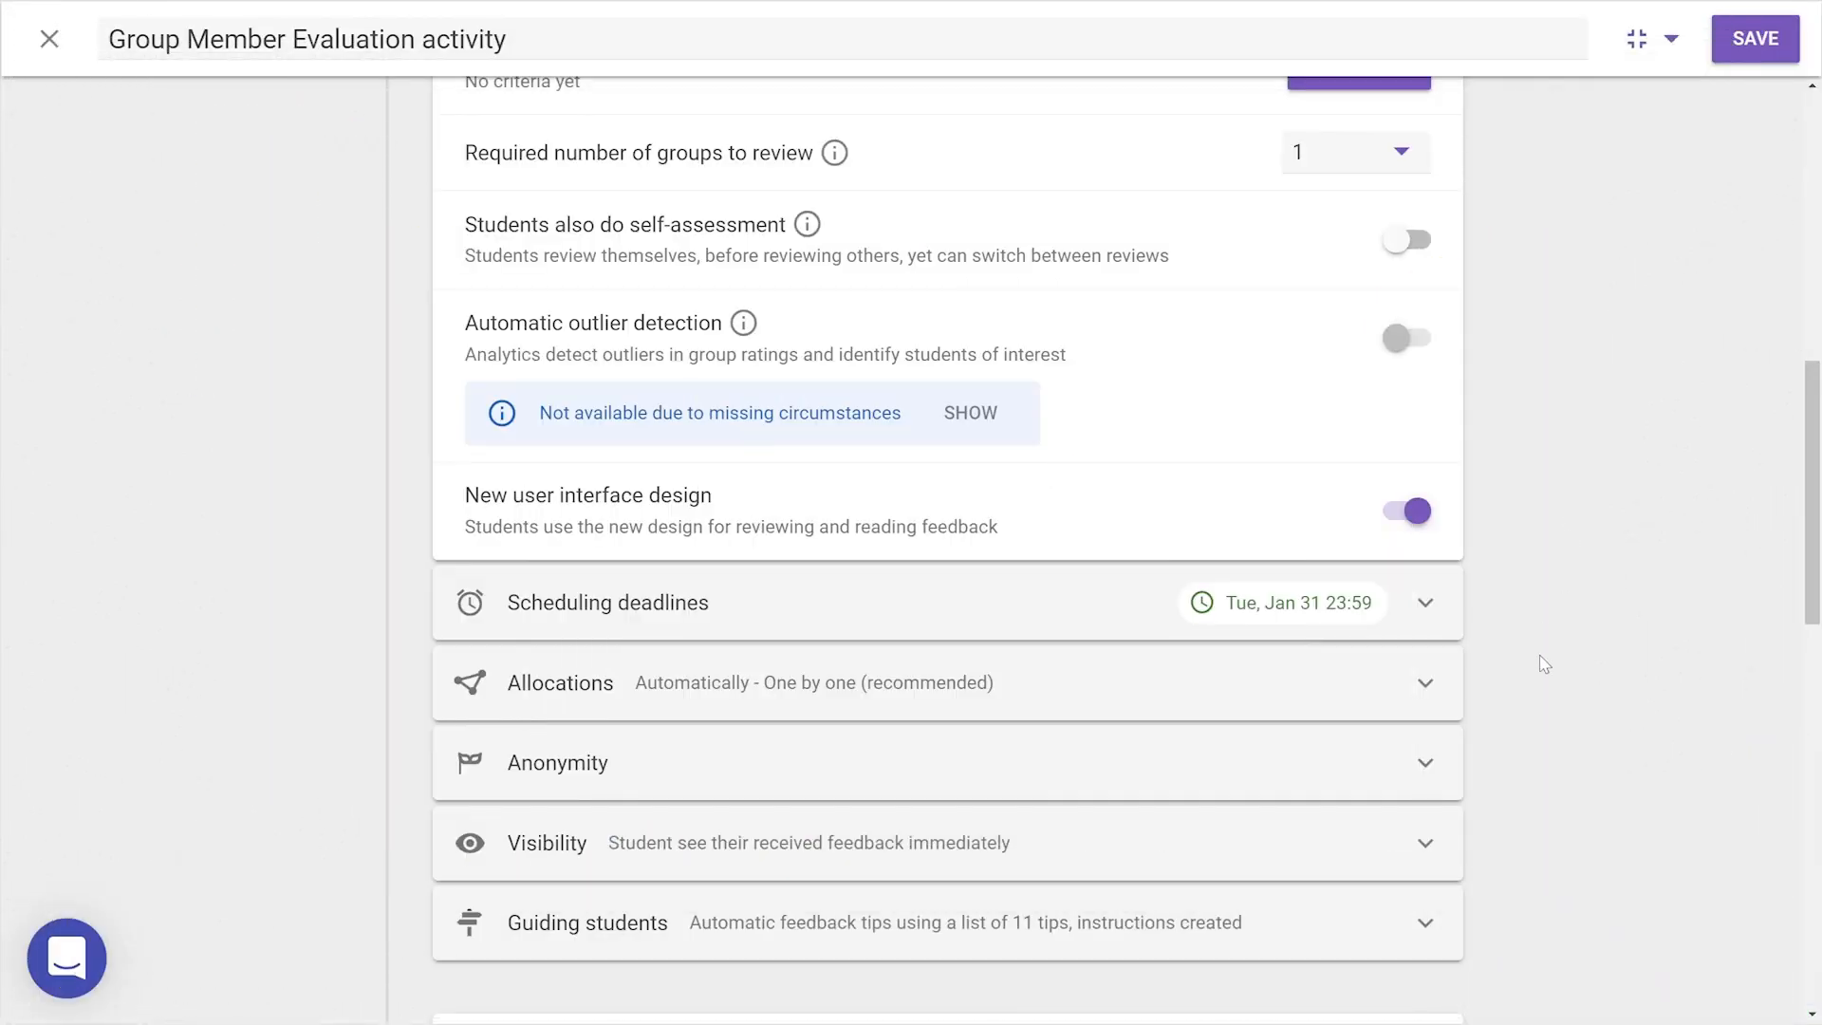
{"action": "left_click", "coordinate": [556, 763]}
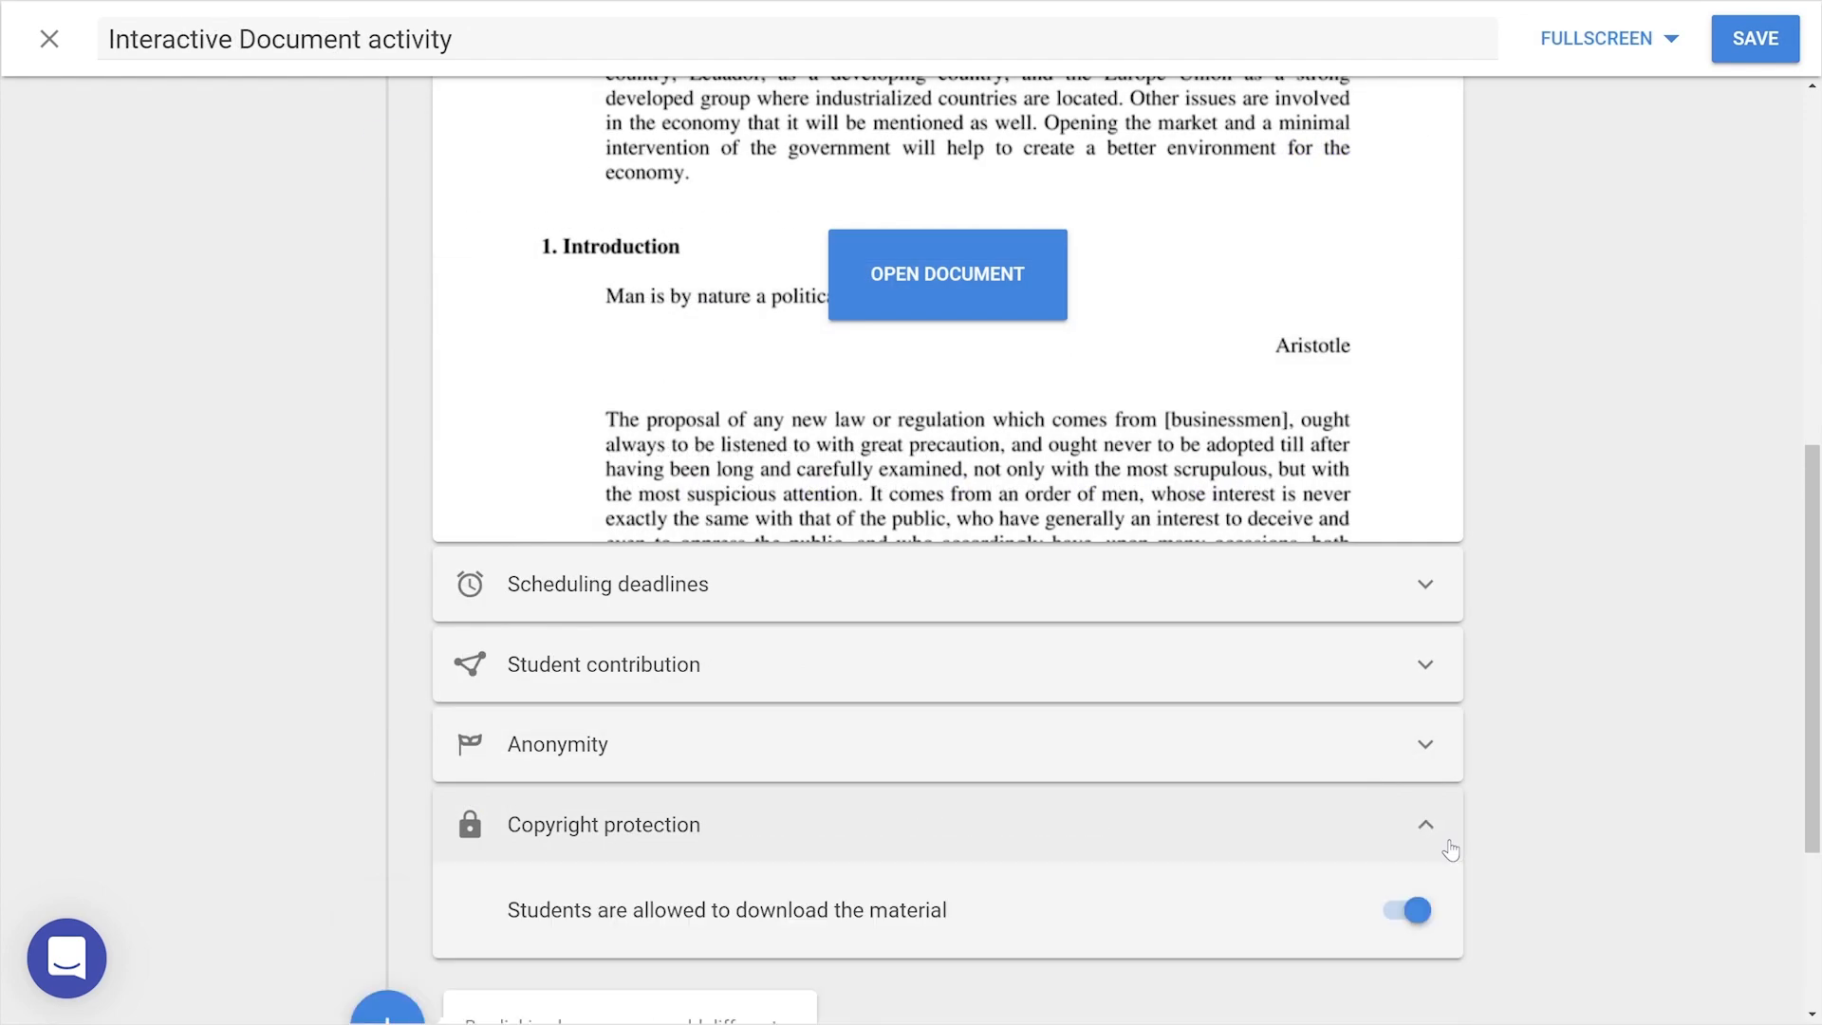
{"action": "left_click", "coordinate": [1404, 910]}
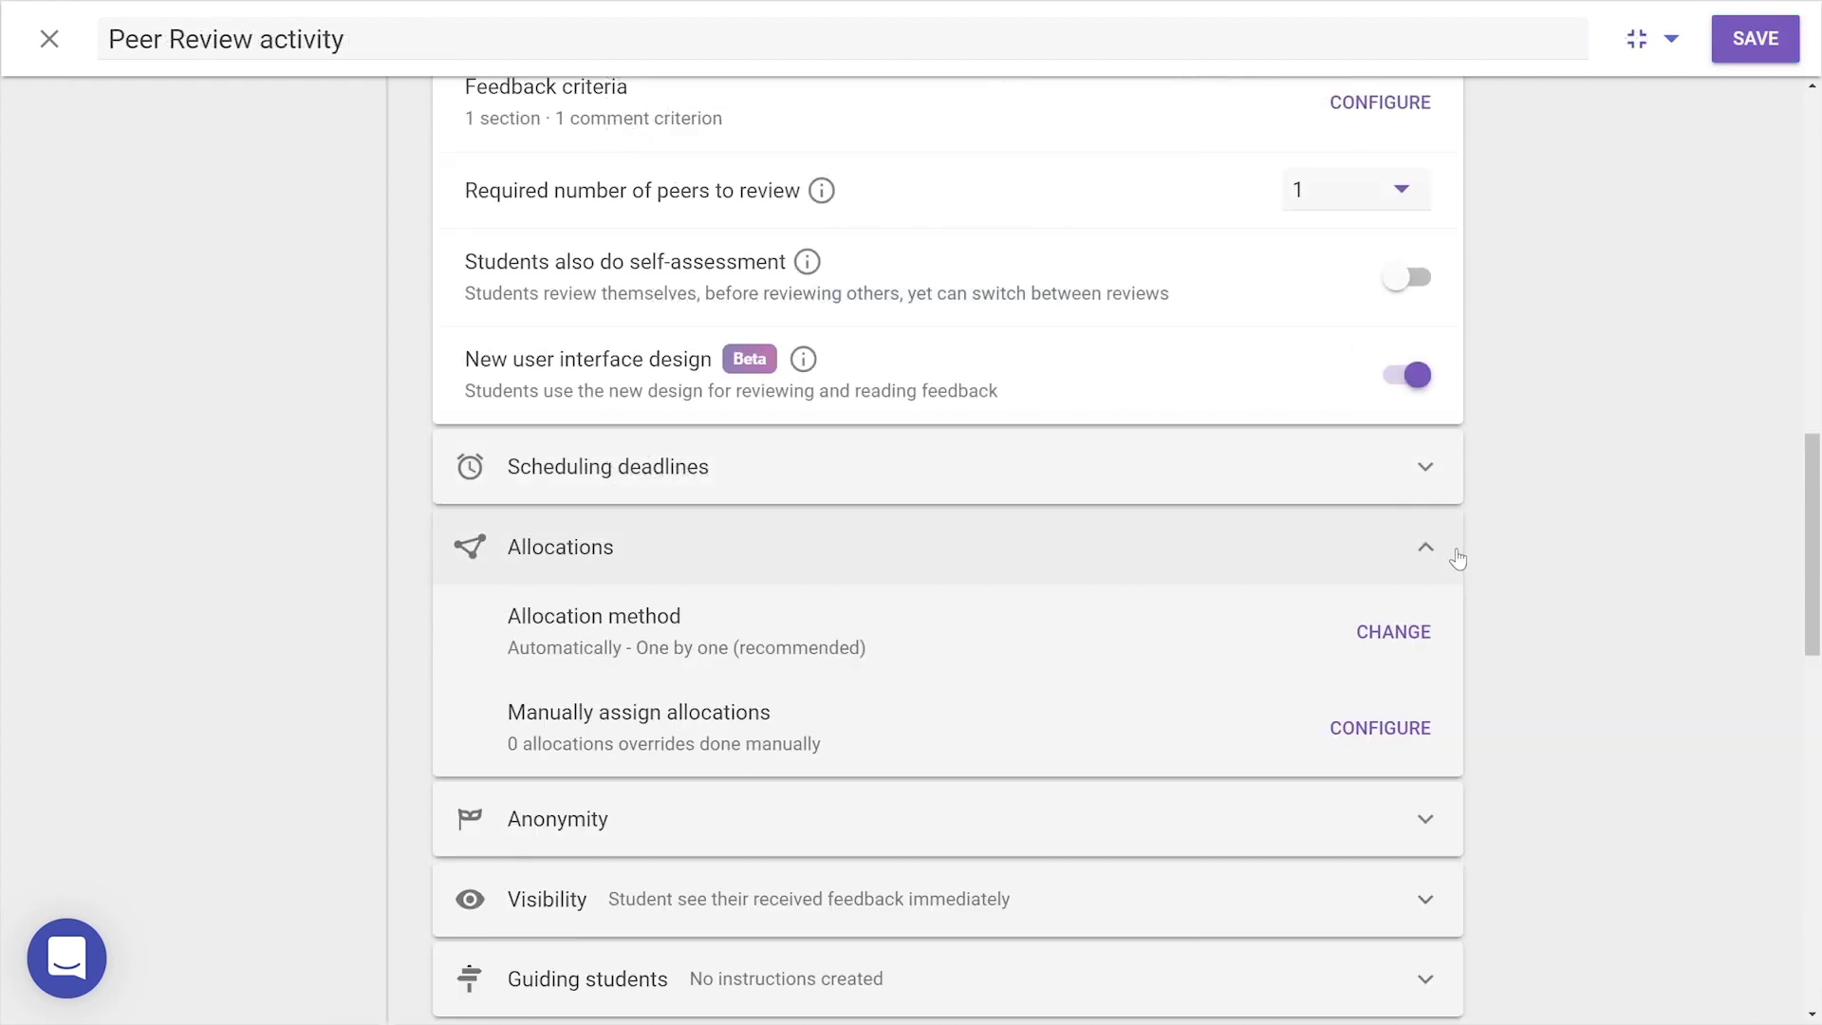
{"action": "left_click", "coordinate": [1392, 632]}
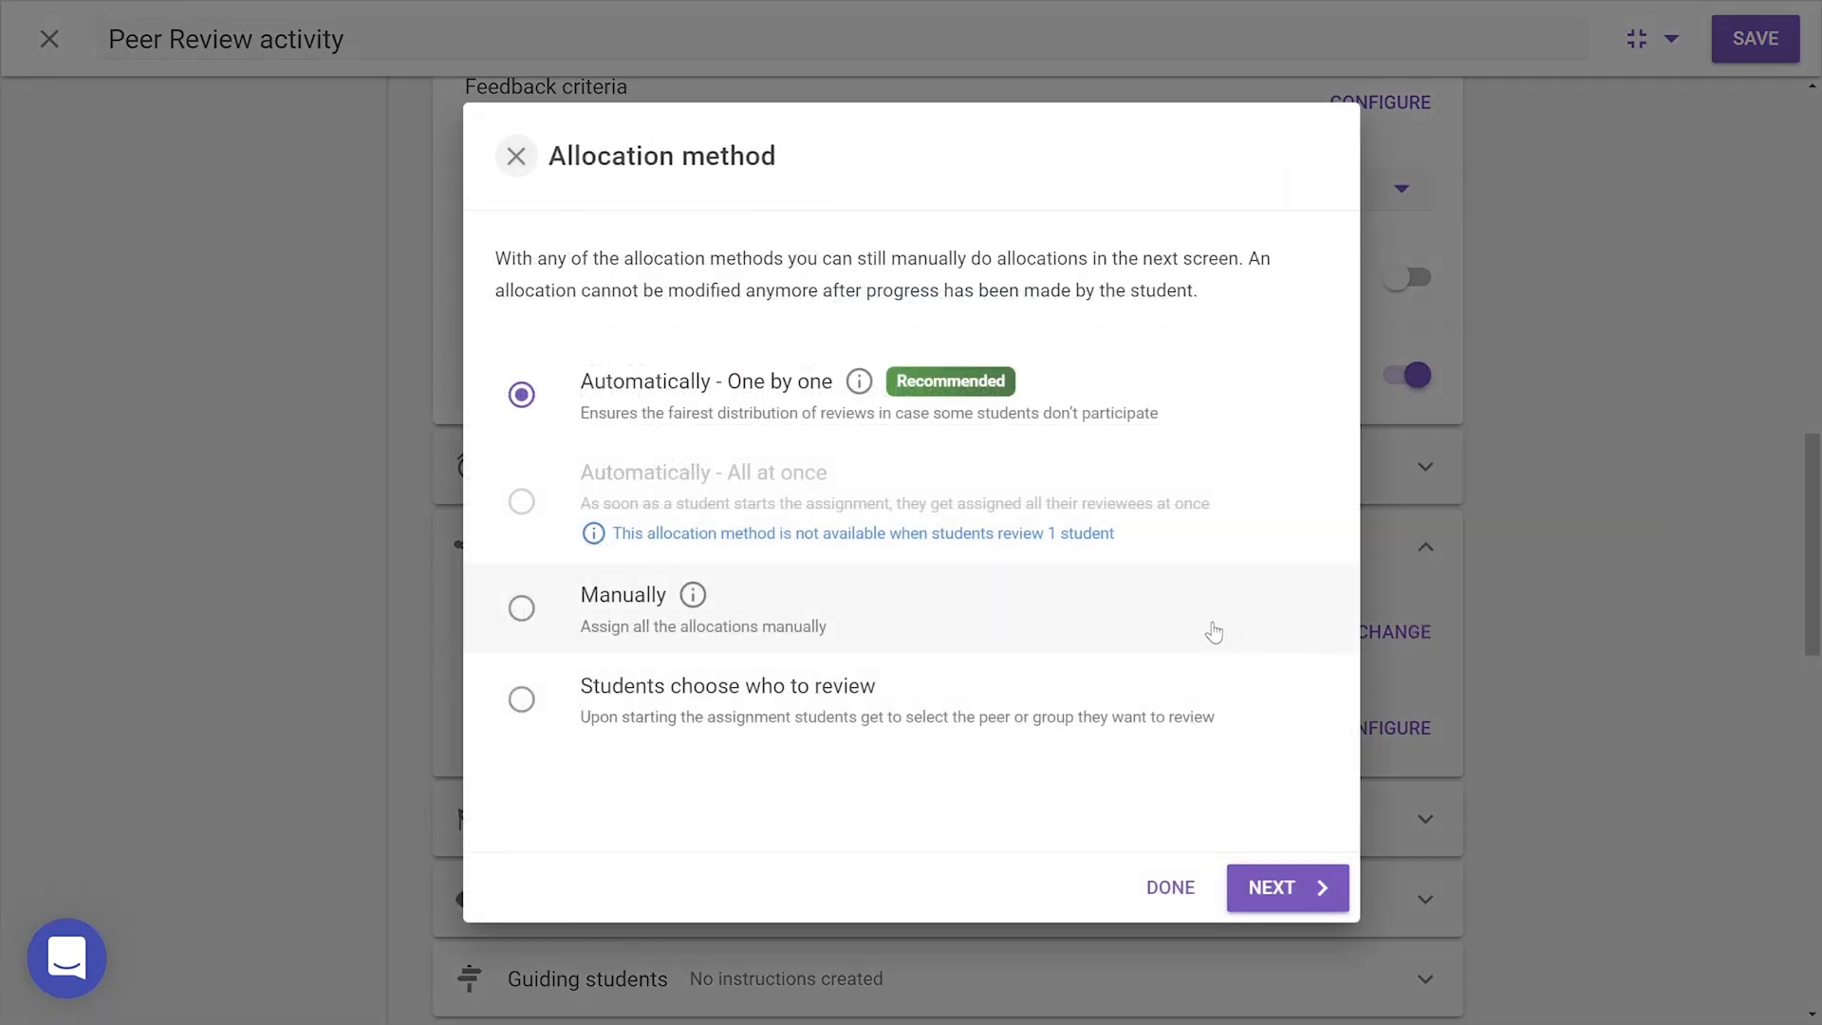
{"action": "left_click", "coordinate": [1288, 886]}
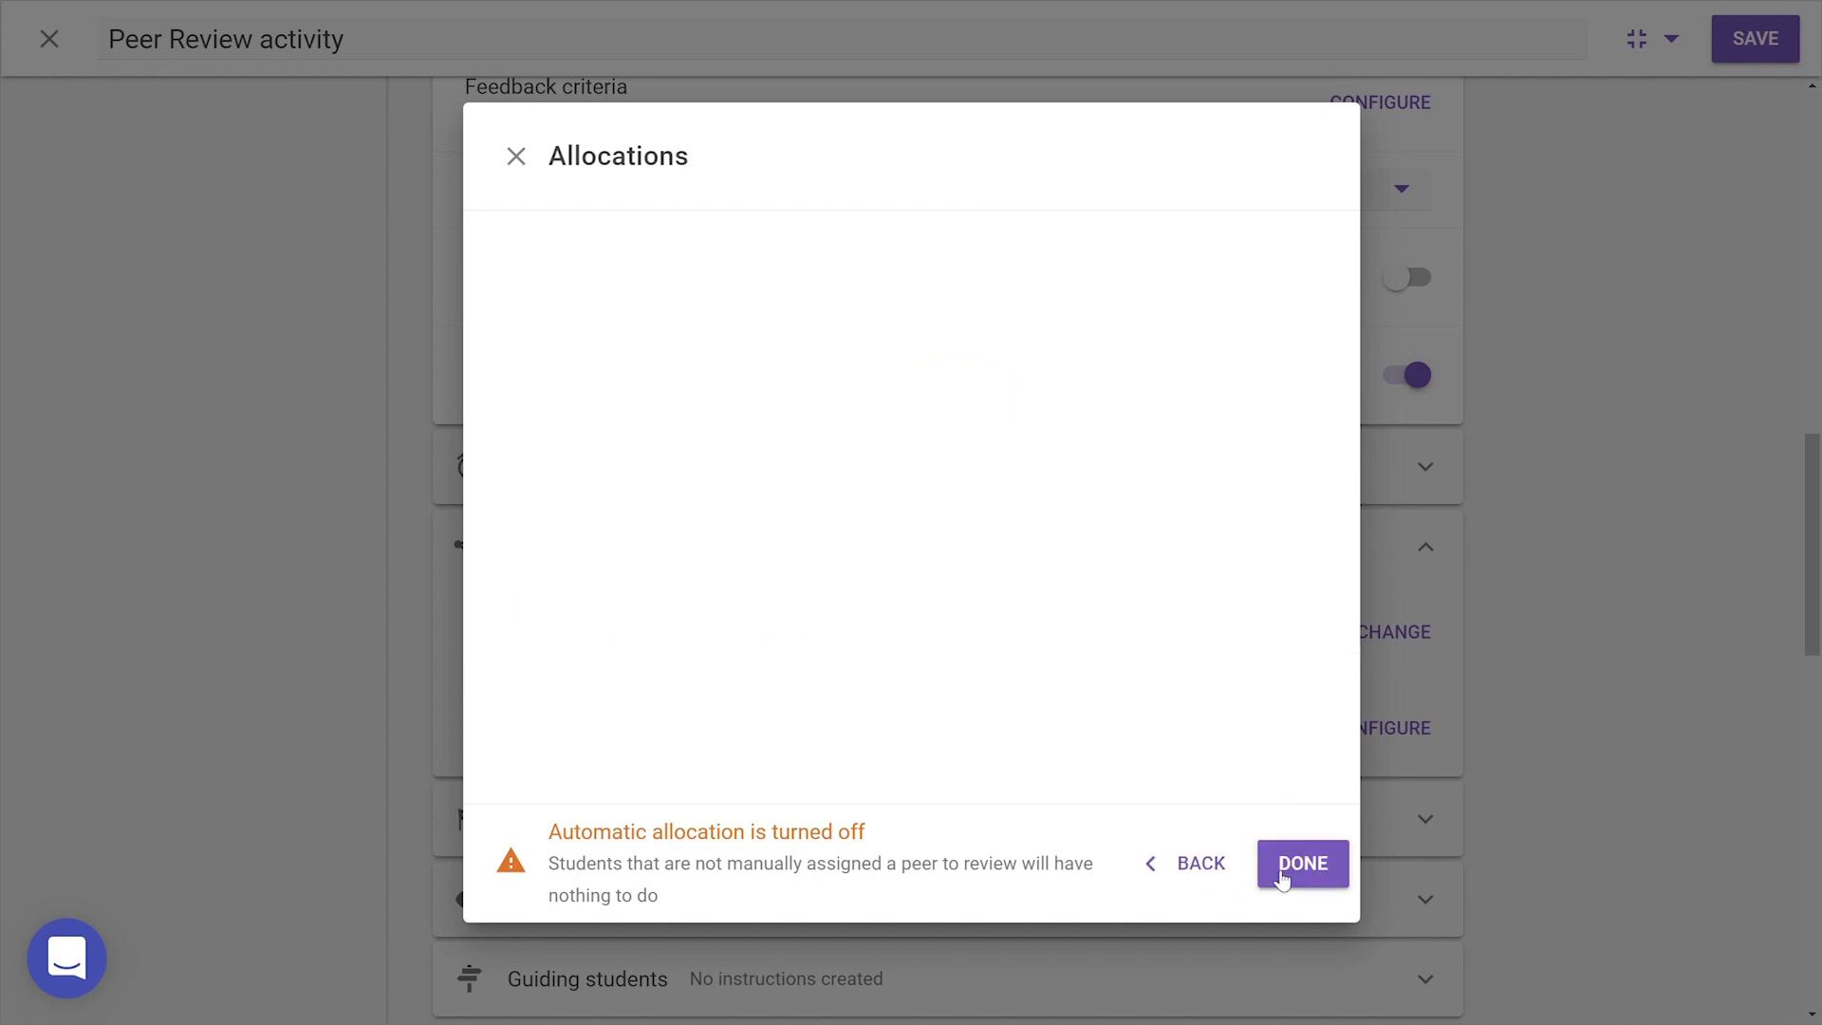
{"action": "left_click", "coordinate": [1303, 862]}
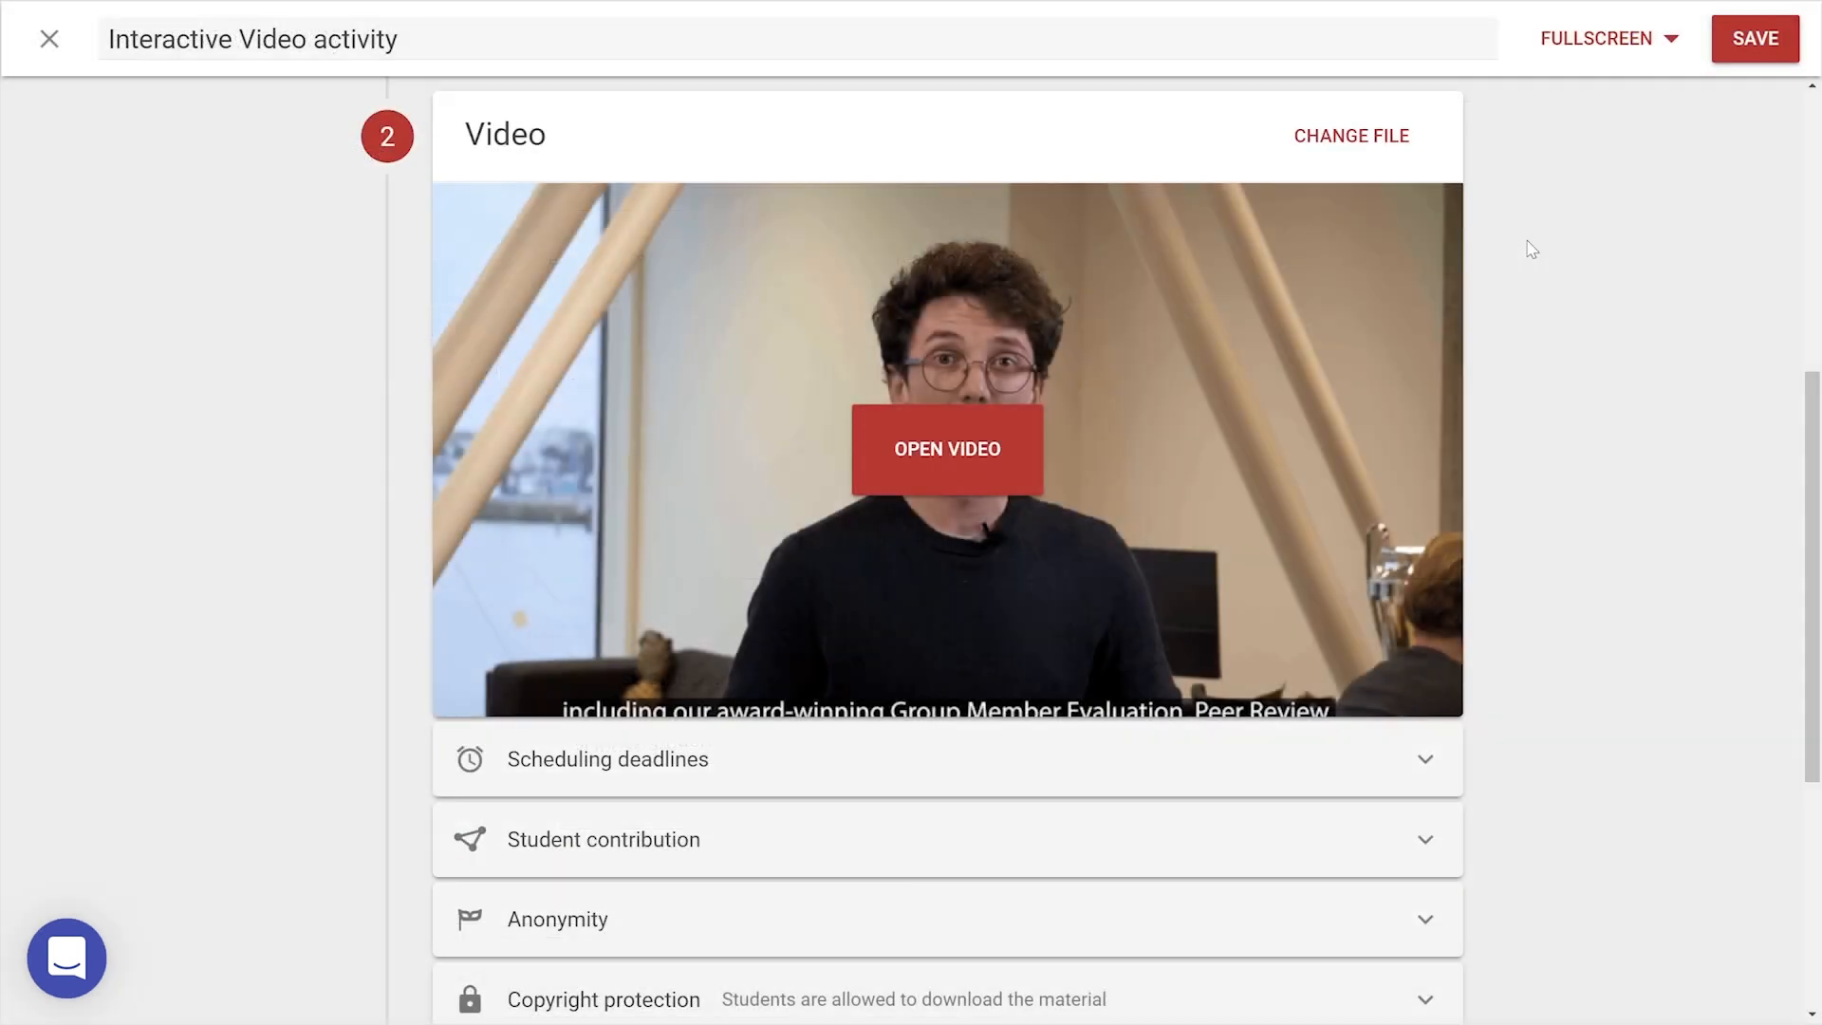
Scroll down to bring the Grading breakdown into view
{"action": "scroll", "scroll_direction": "down", "scroll_amount": 3}
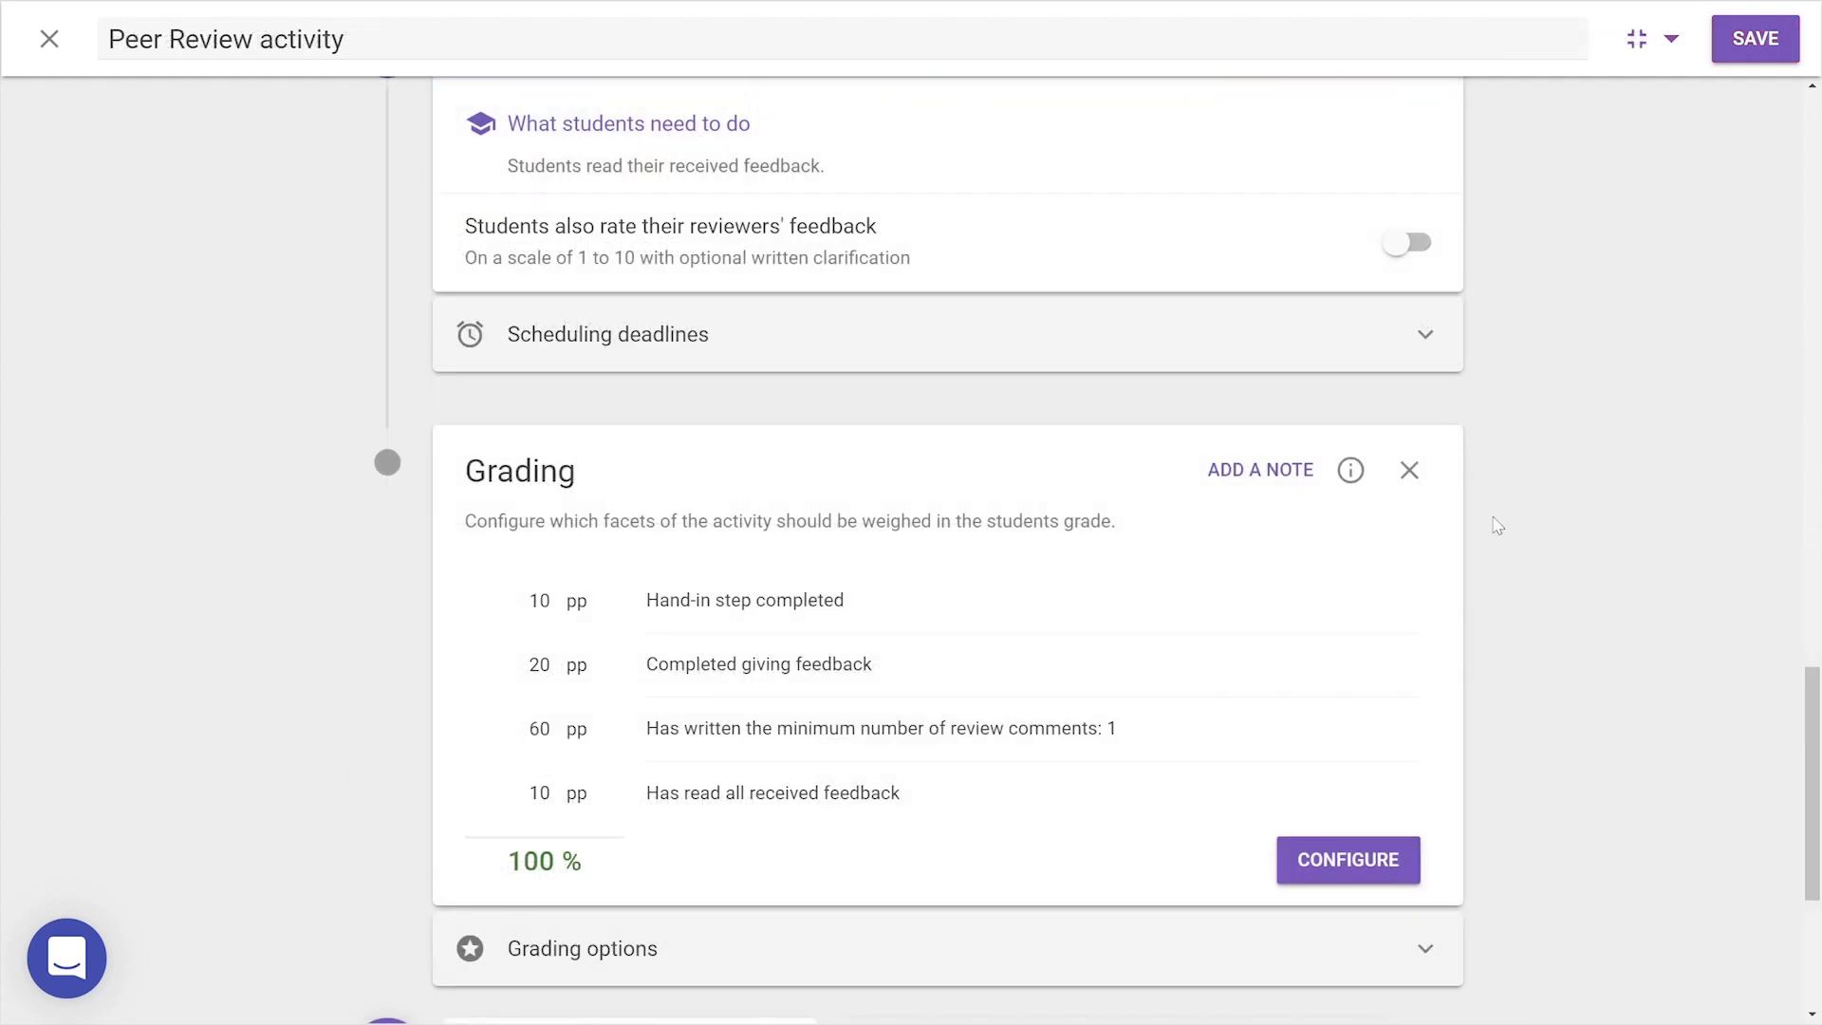
{"action": "scroll", "scroll_direction": "down", "scroll_amount": 3}
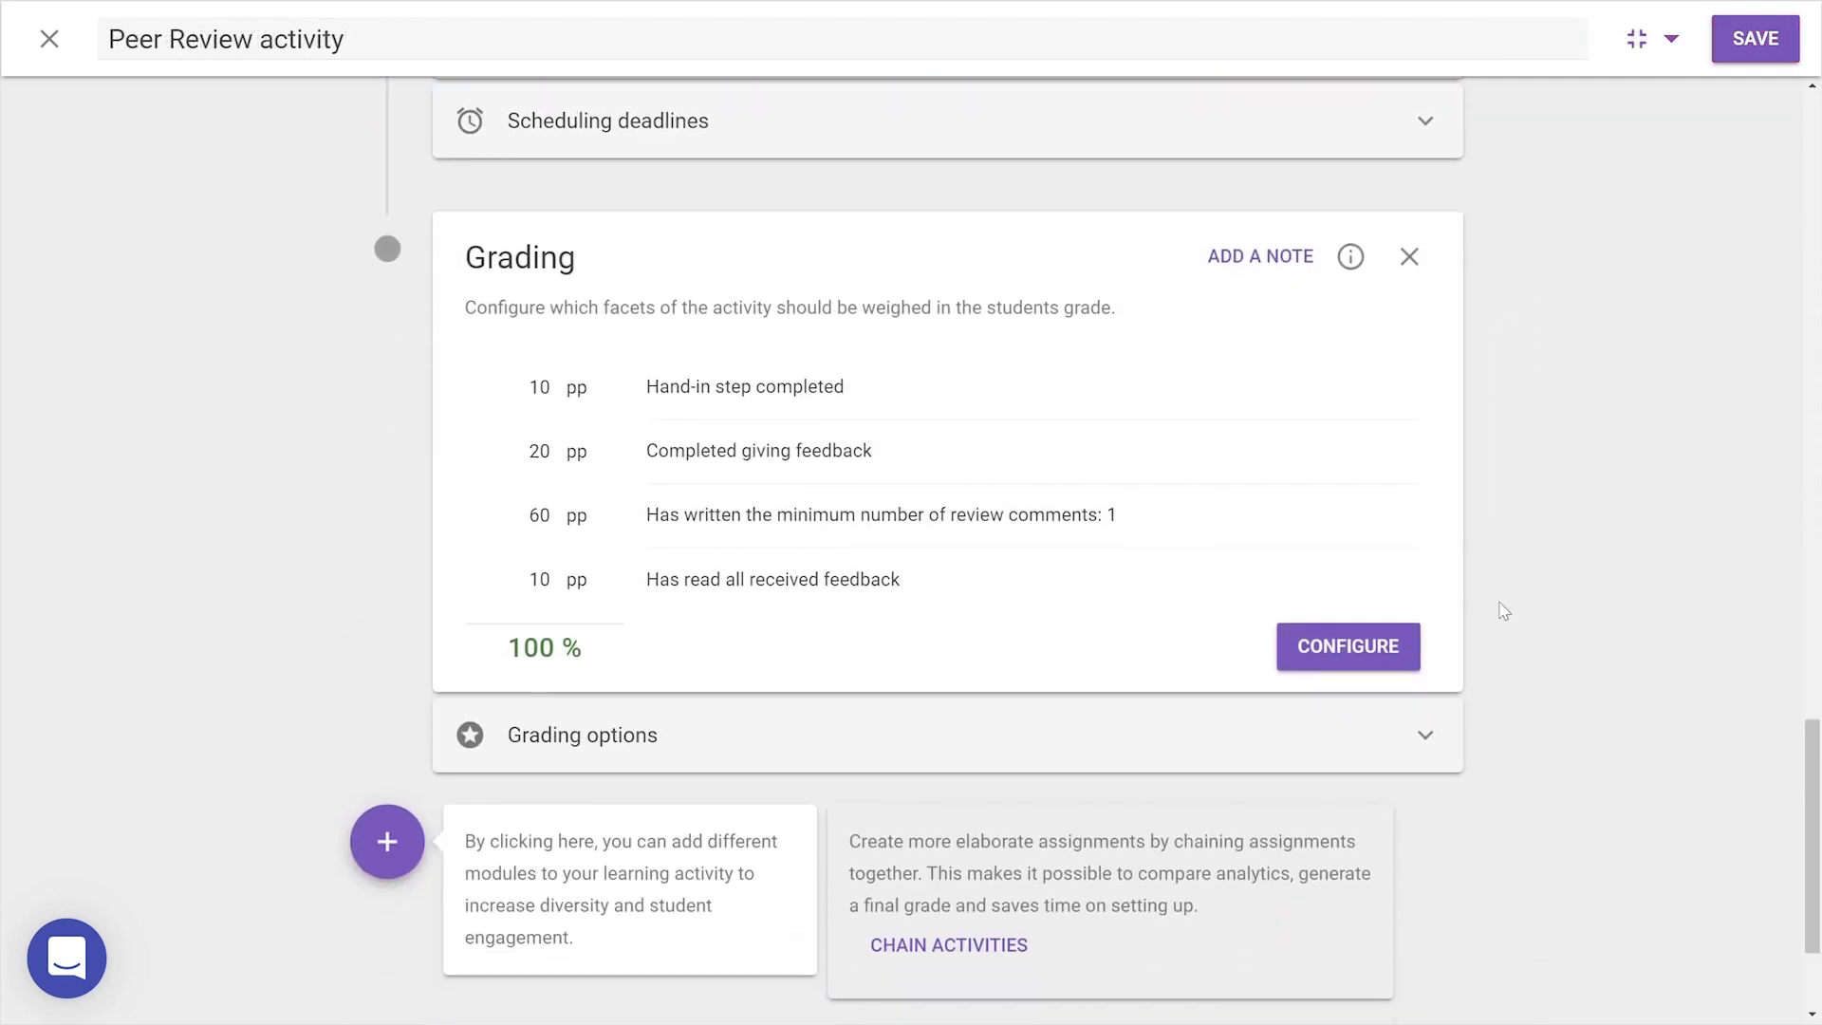